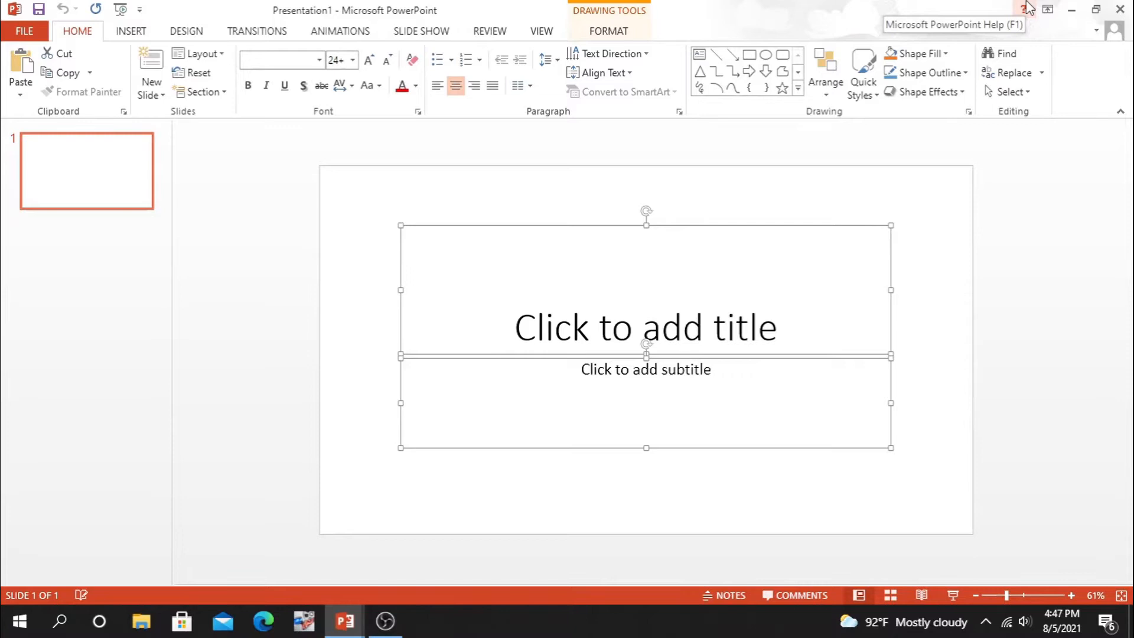
Delete the placeholders and lay a tilted rectangle over a slide-sized blue rectangle.
left_click(924, 476)
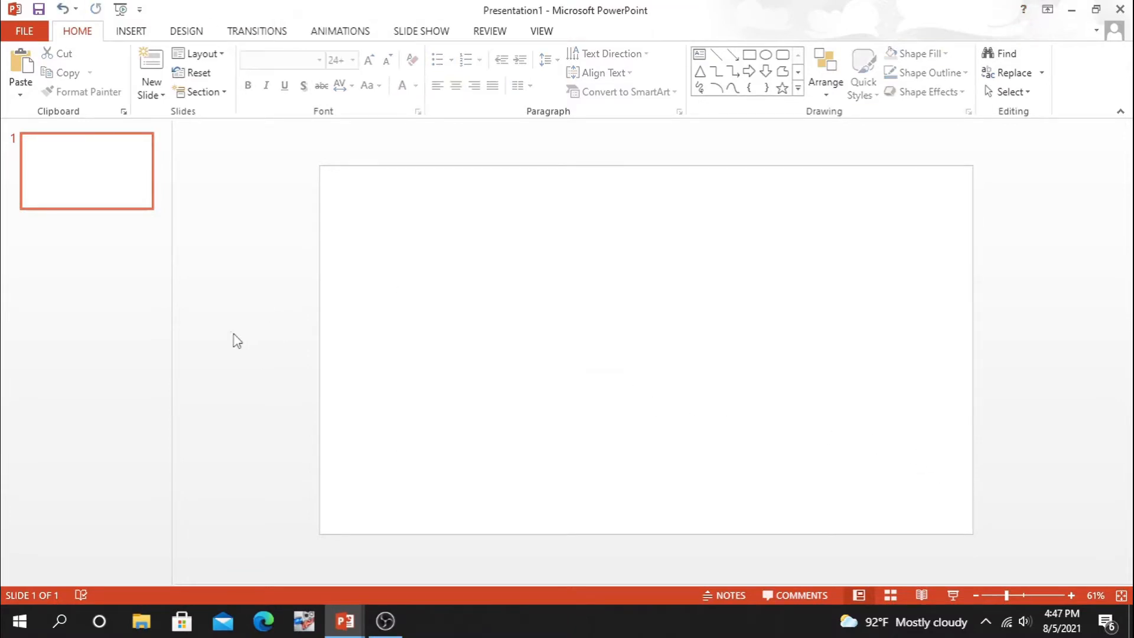
left_click(749, 54)
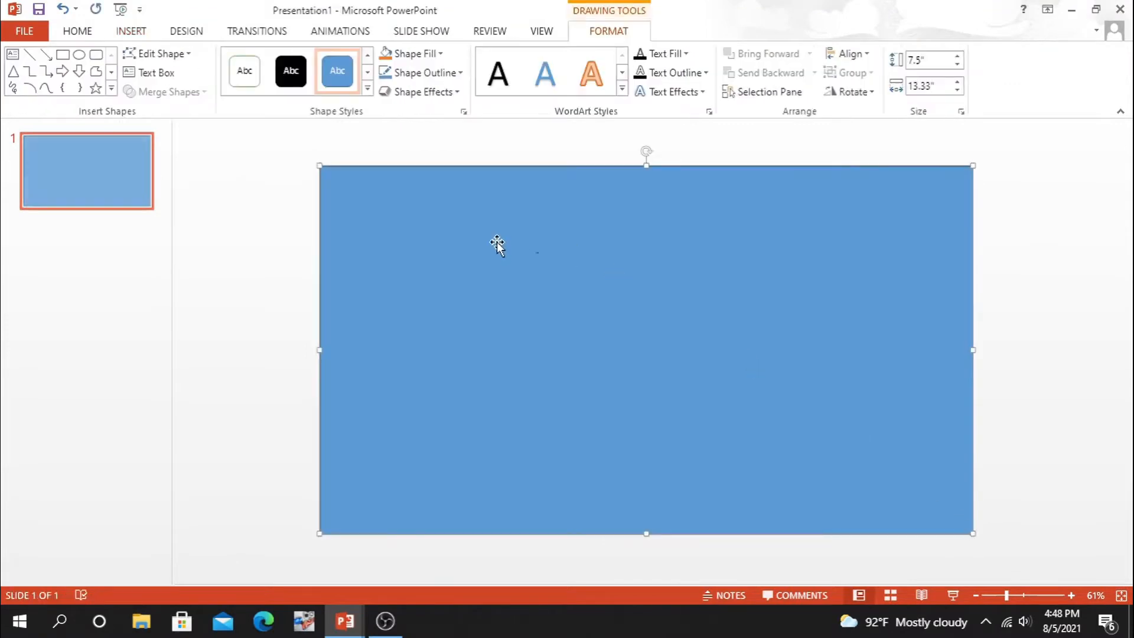
left_click(77, 31)
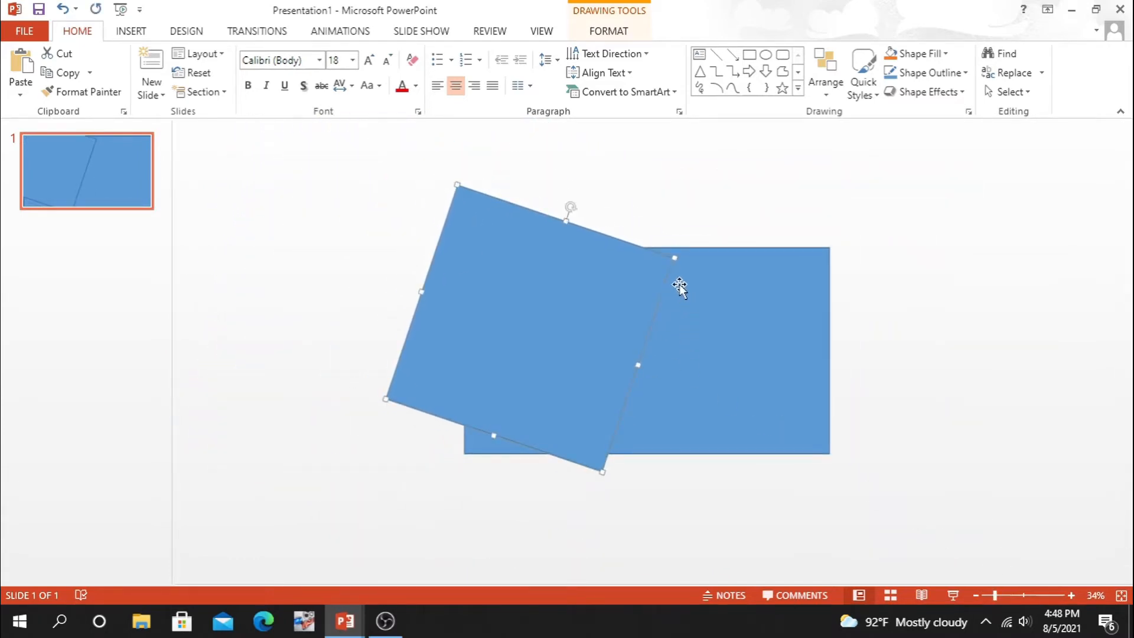
left_click_drag(681, 286, 614, 326)
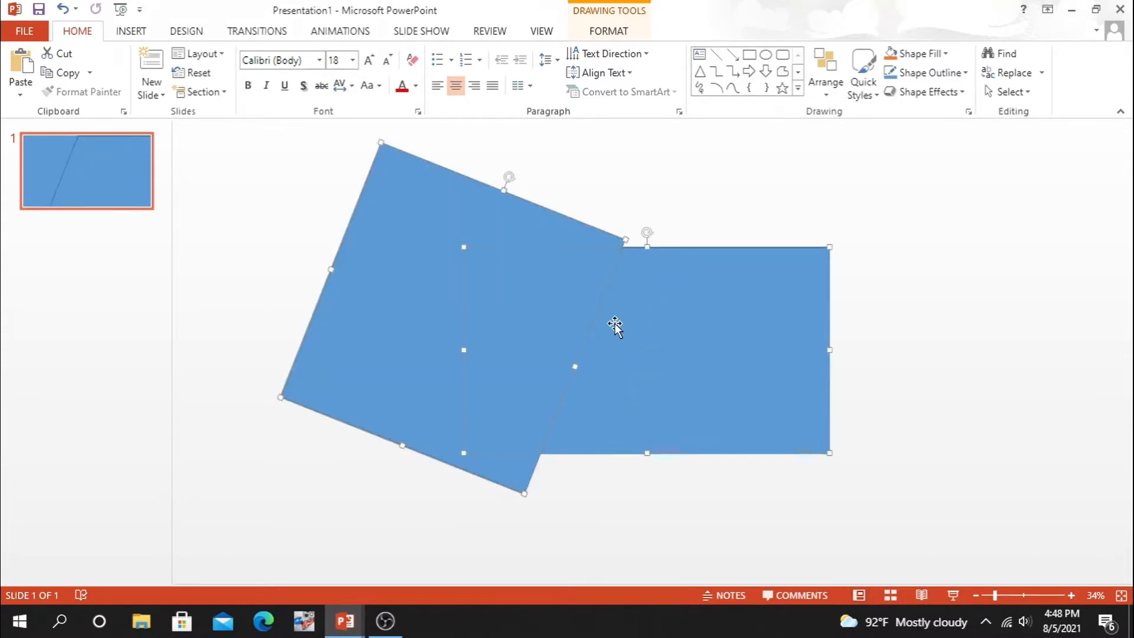
Subtract the tilted rectangle to give the blue band a slanted right edge.
left_click(608, 31)
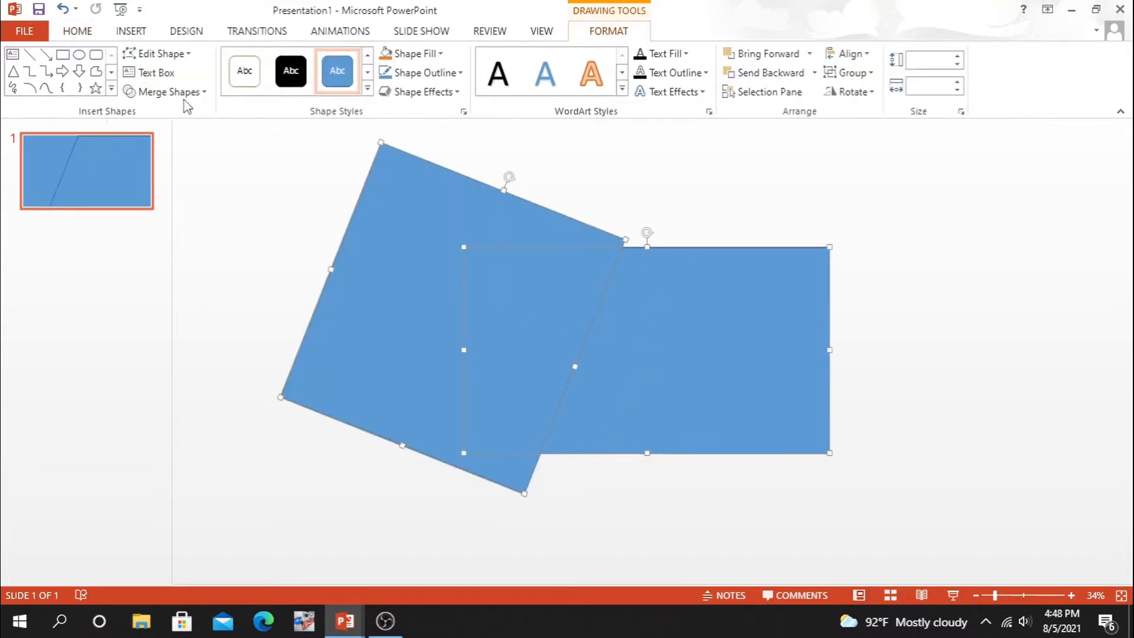
left_click(166, 92)
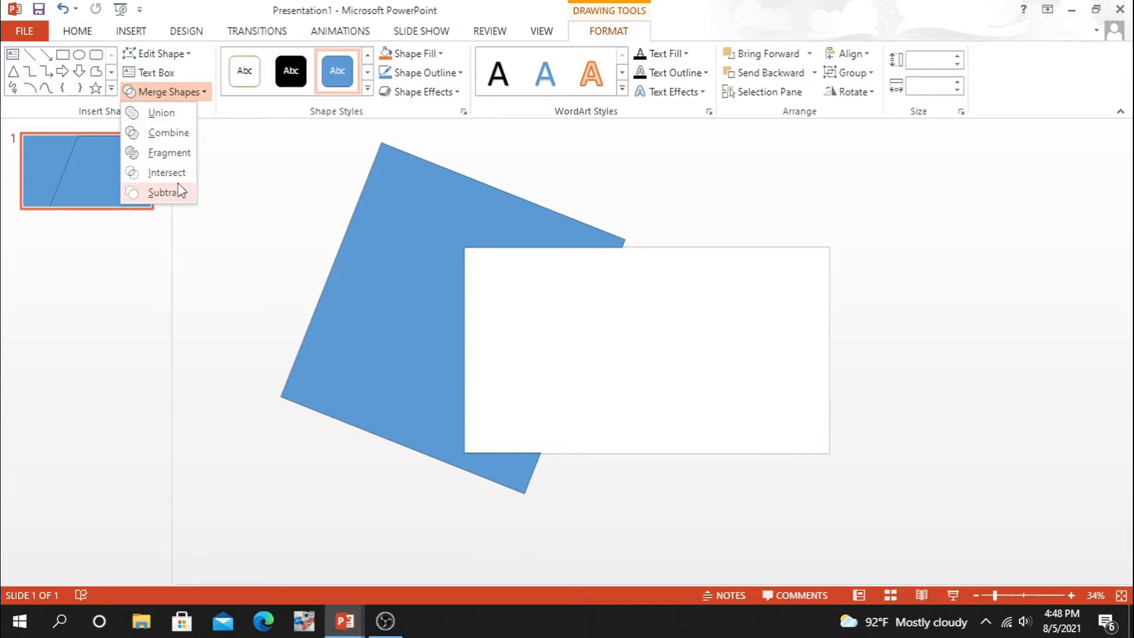
left_click(168, 193)
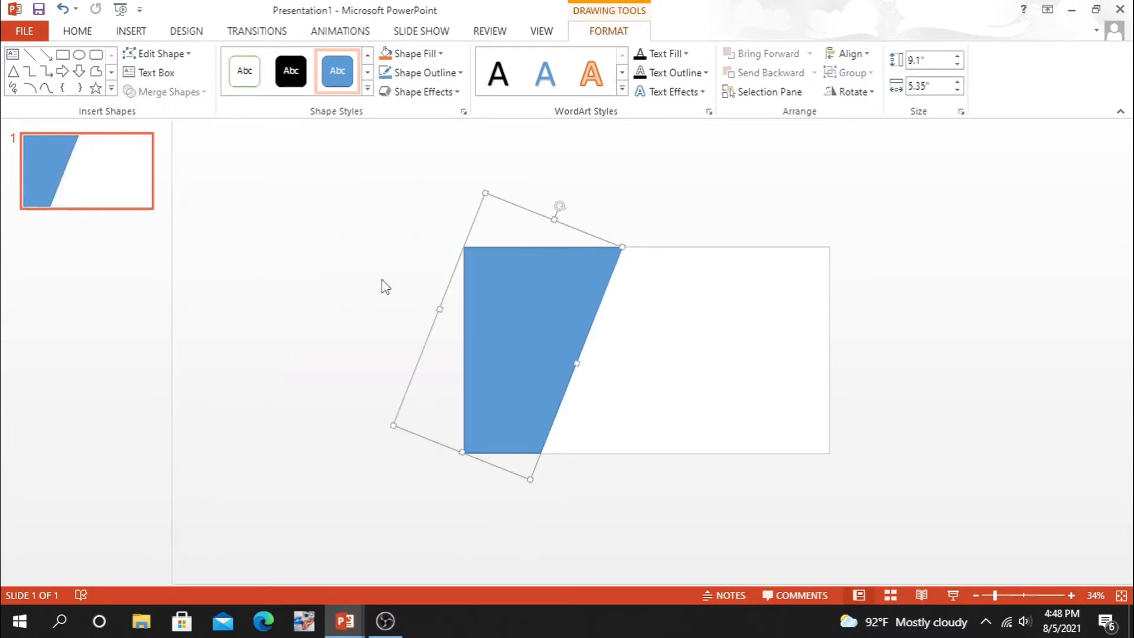
mouse_move(853, 516)
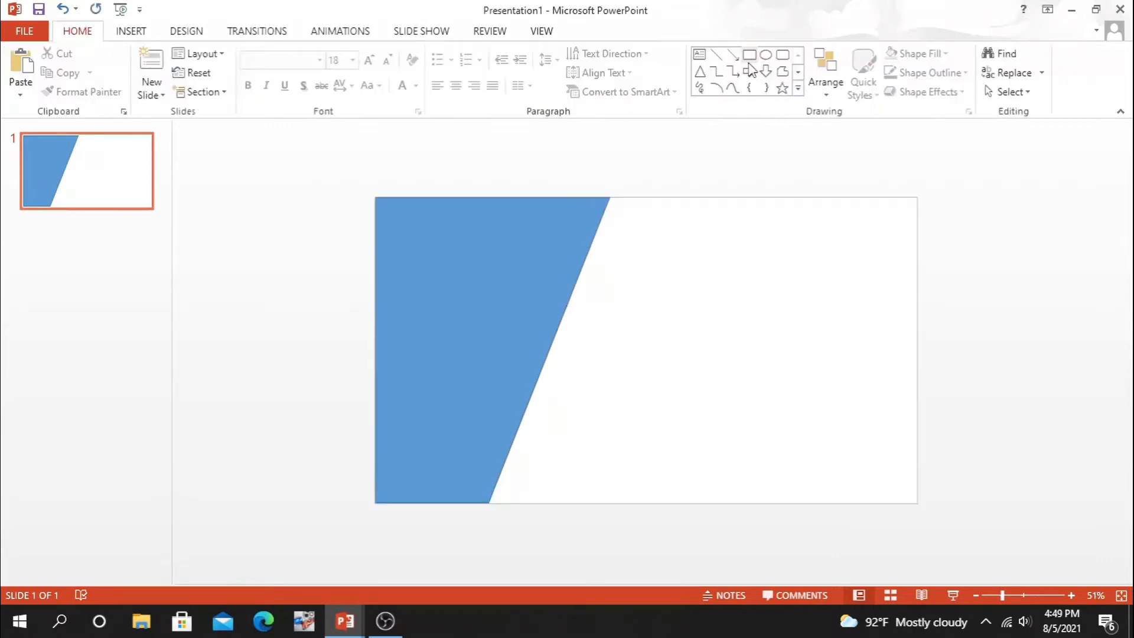
Draw a second rectangle beside the band, tilt it to the same slant and narrow it to a thin strip.
left_click(750, 54)
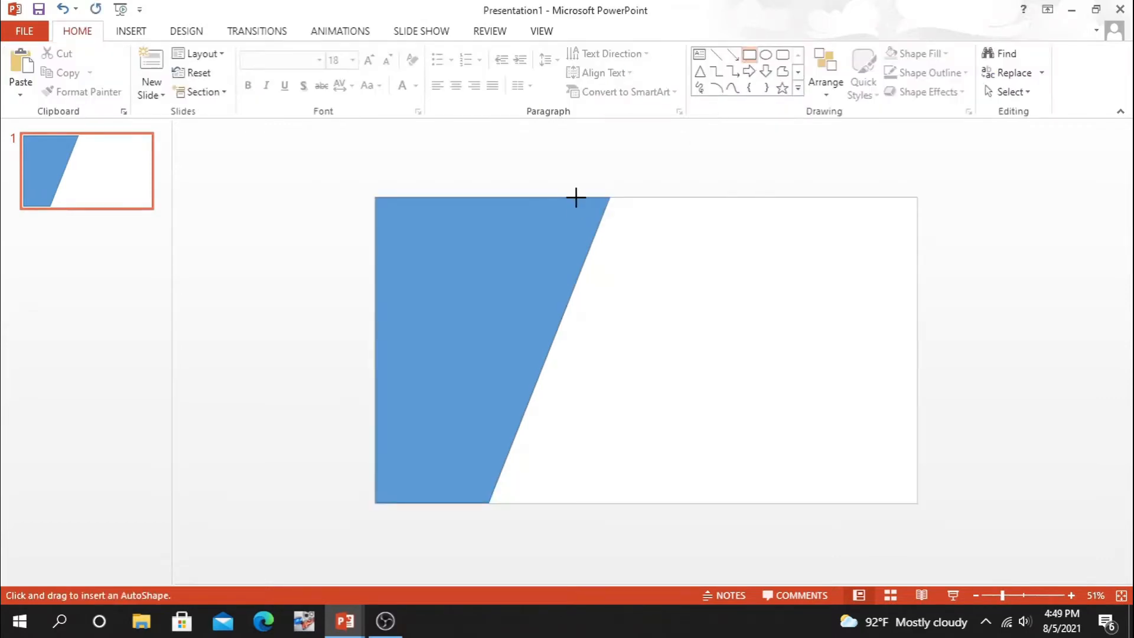
left_click_drag(575, 197, 767, 521)
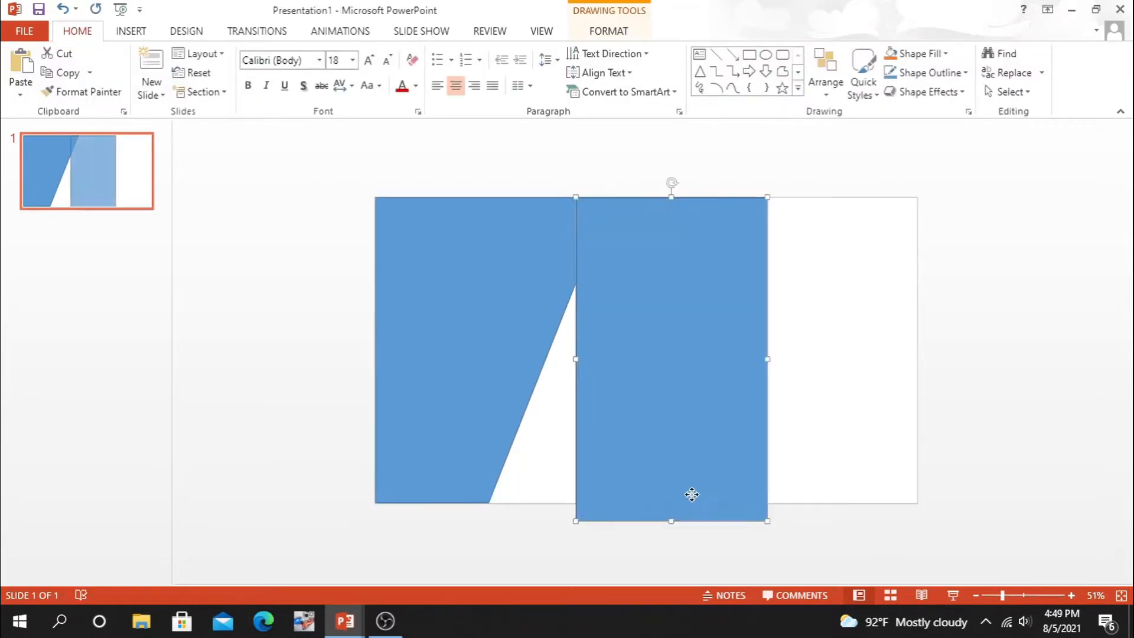
left_click_drag(671, 182, 689, 180)
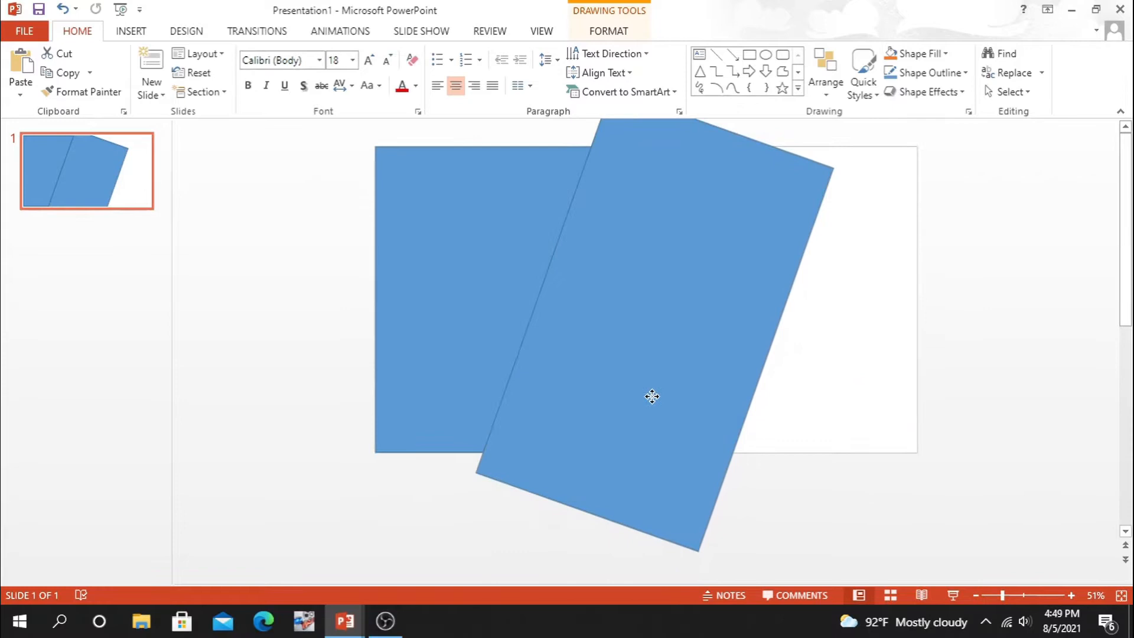
left_click(652, 397)
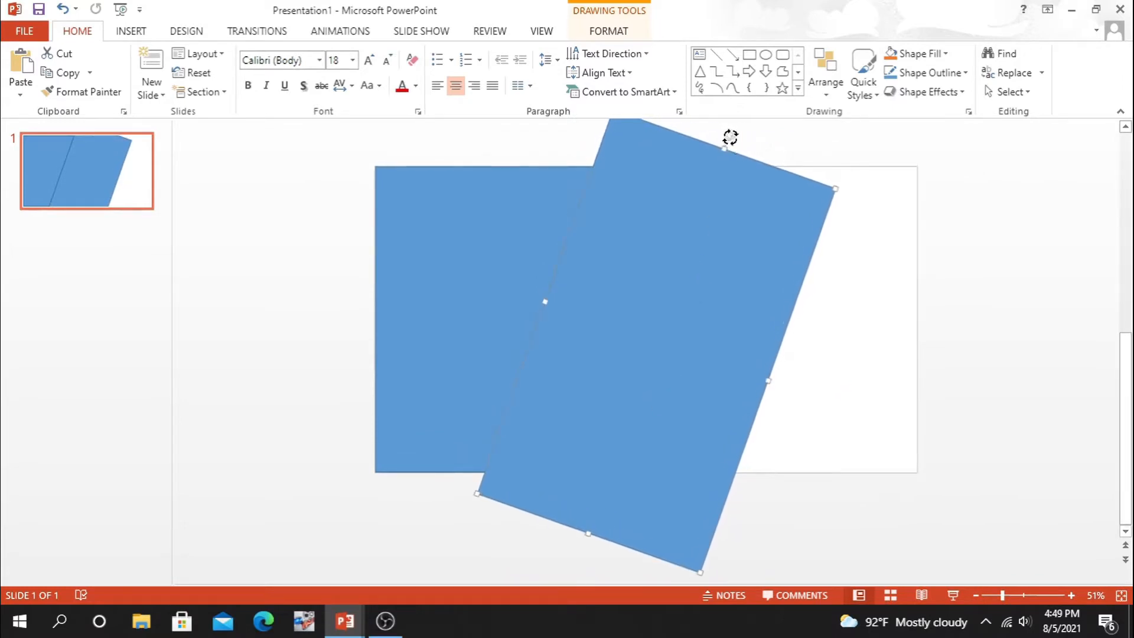
left_click_drag(730, 137, 736, 144)
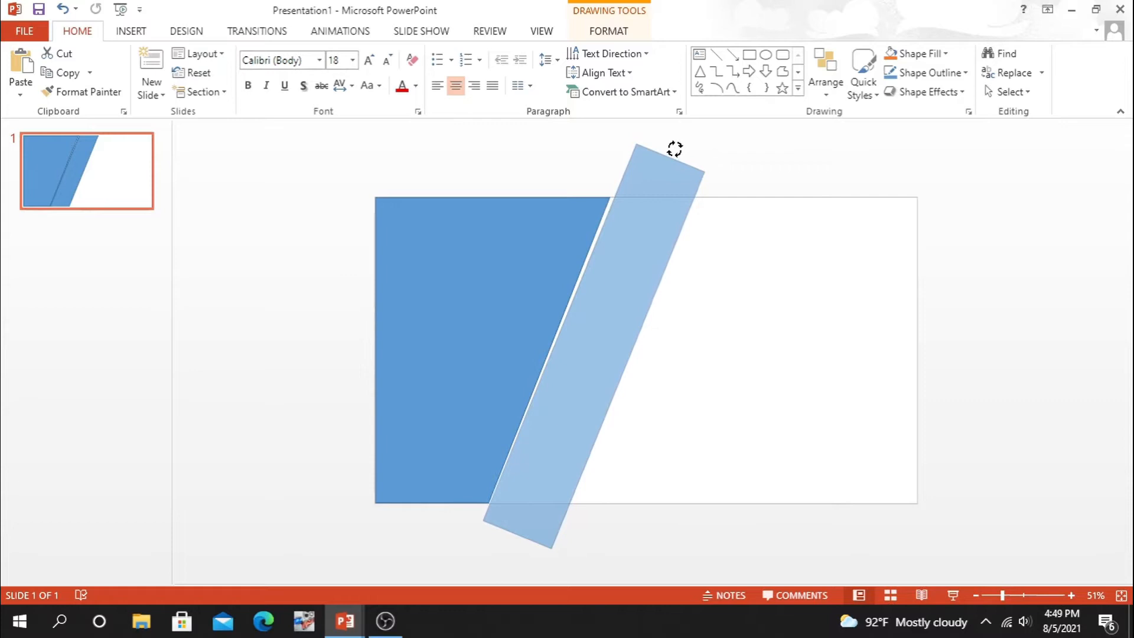
left_click(792, 192)
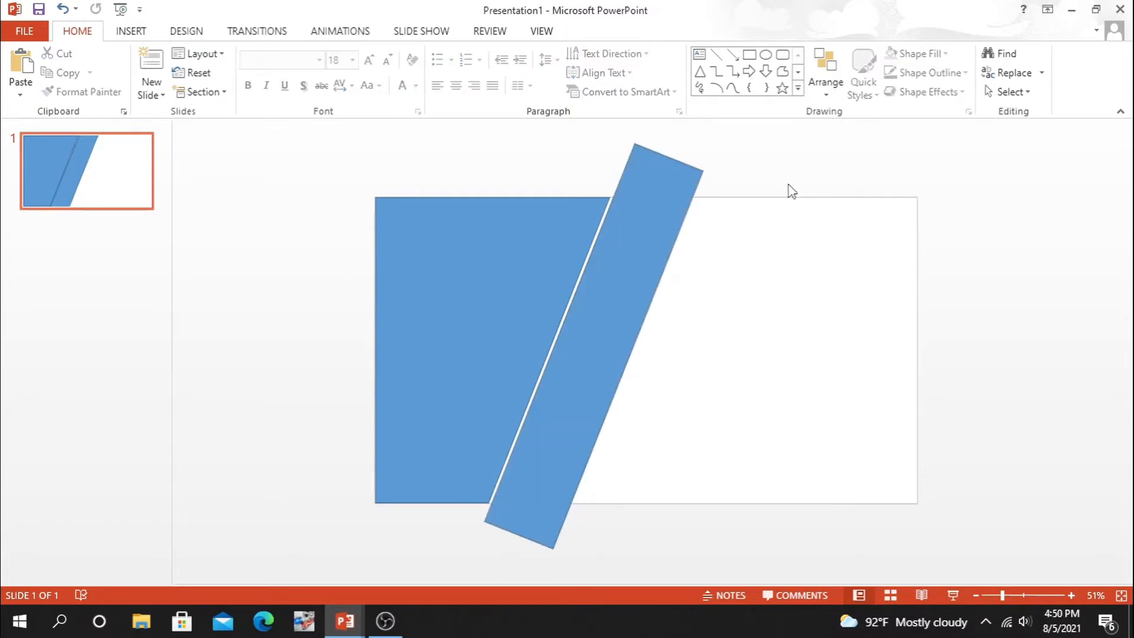
Fragment the strip against rectangles beyond the slide edges and delete the offcuts.
left_click(750, 55)
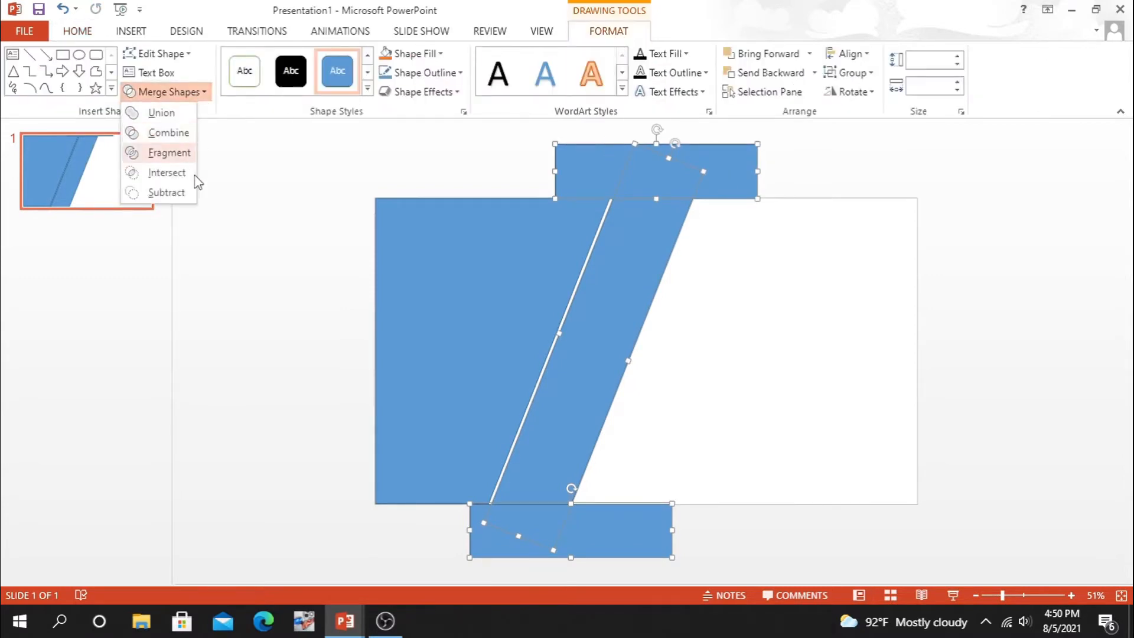
left_click(171, 152)
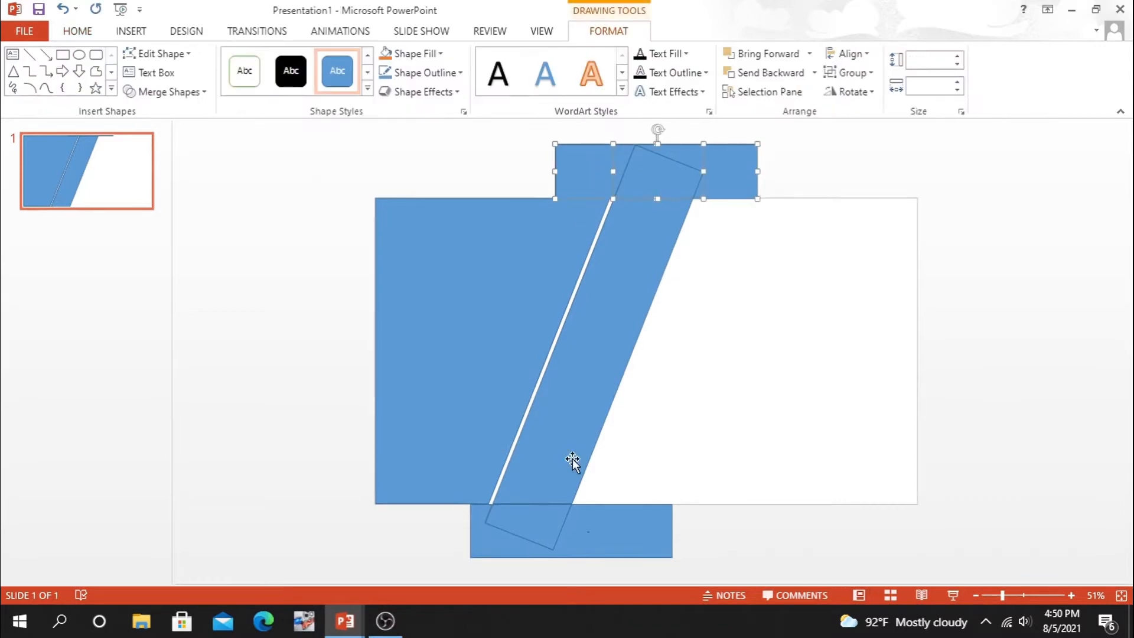
left_click(646, 436)
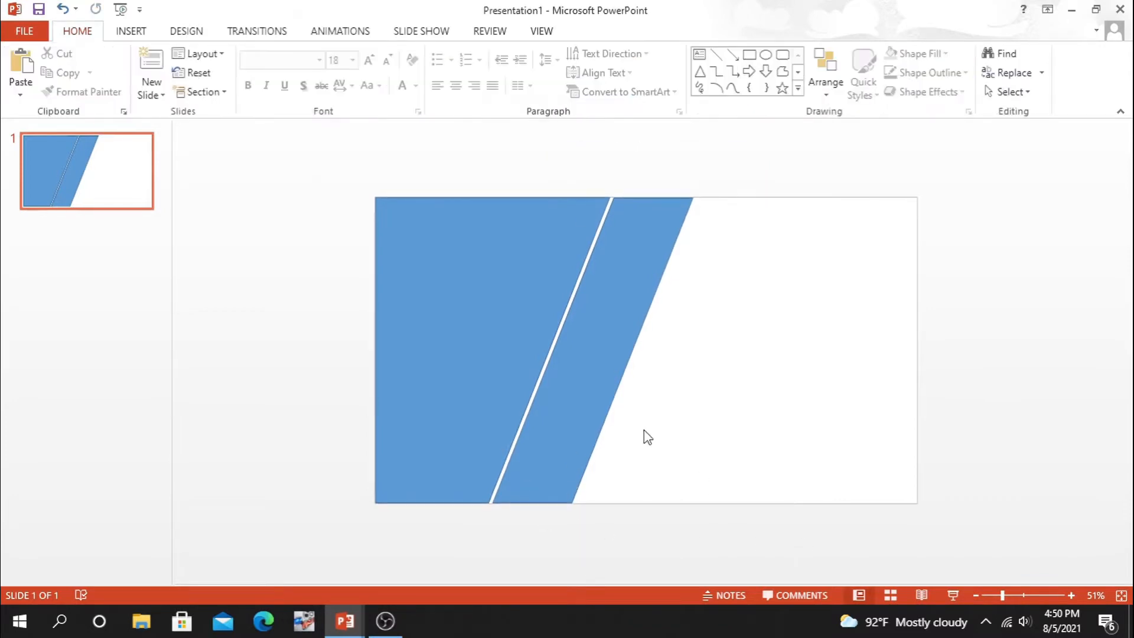
left_click(647, 436)
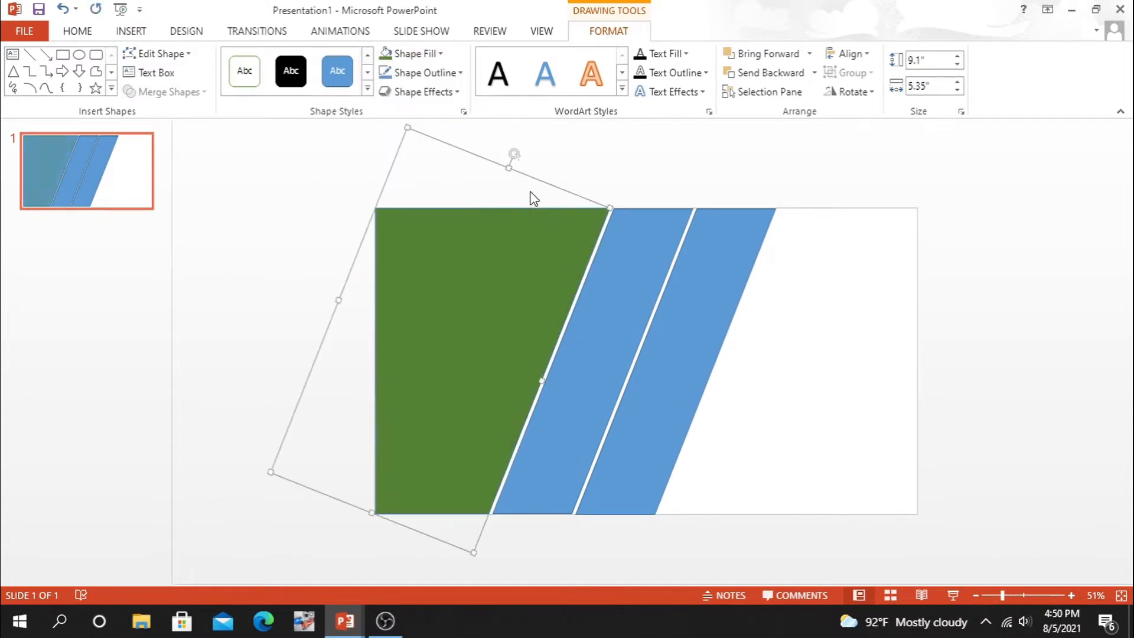
Duplicate the strip and fill the three bands dark, light and pale green.
left_click(416, 53)
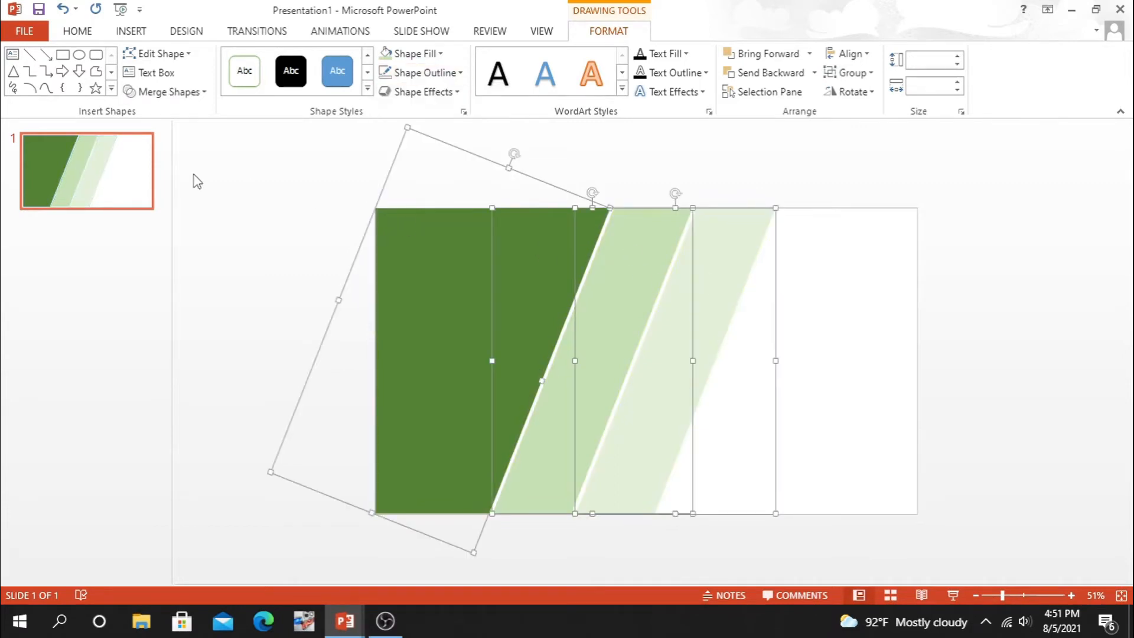
left_click(362, 272)
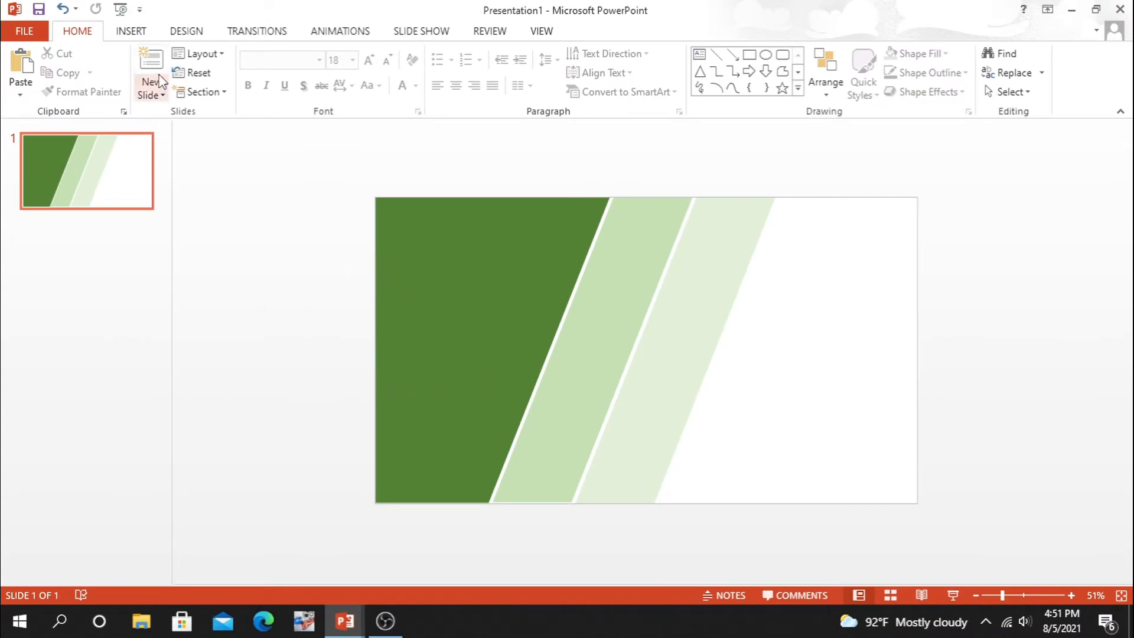
Add a new slide and insert the photo of thatched huts under a cloudy sky.
left_click(150, 72)
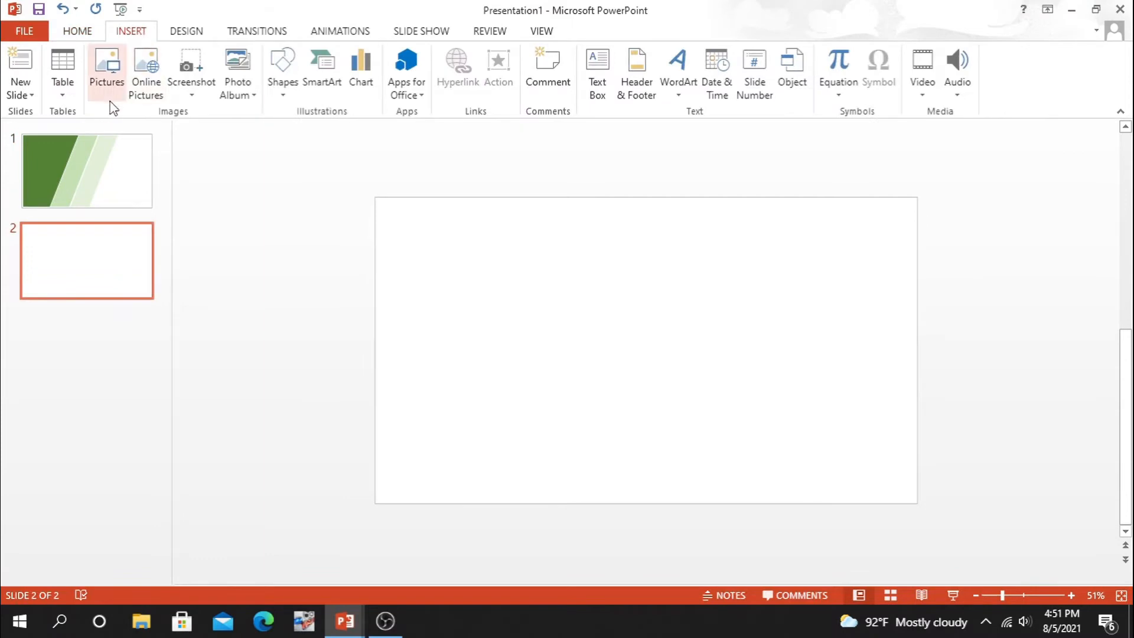
left_click(106, 64)
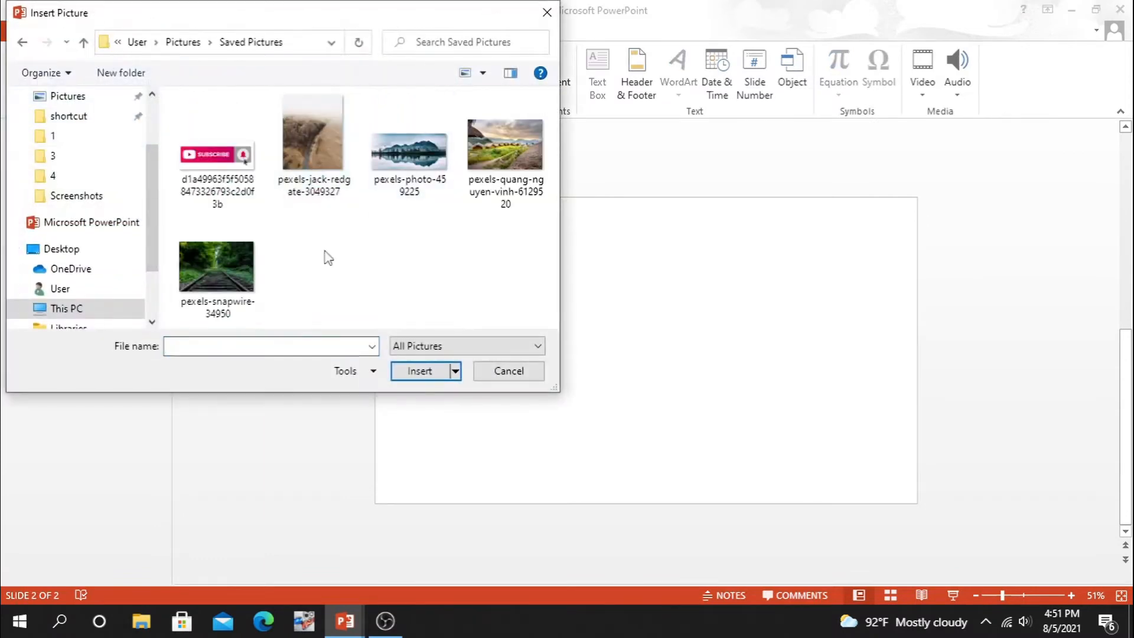
left_click(505, 143)
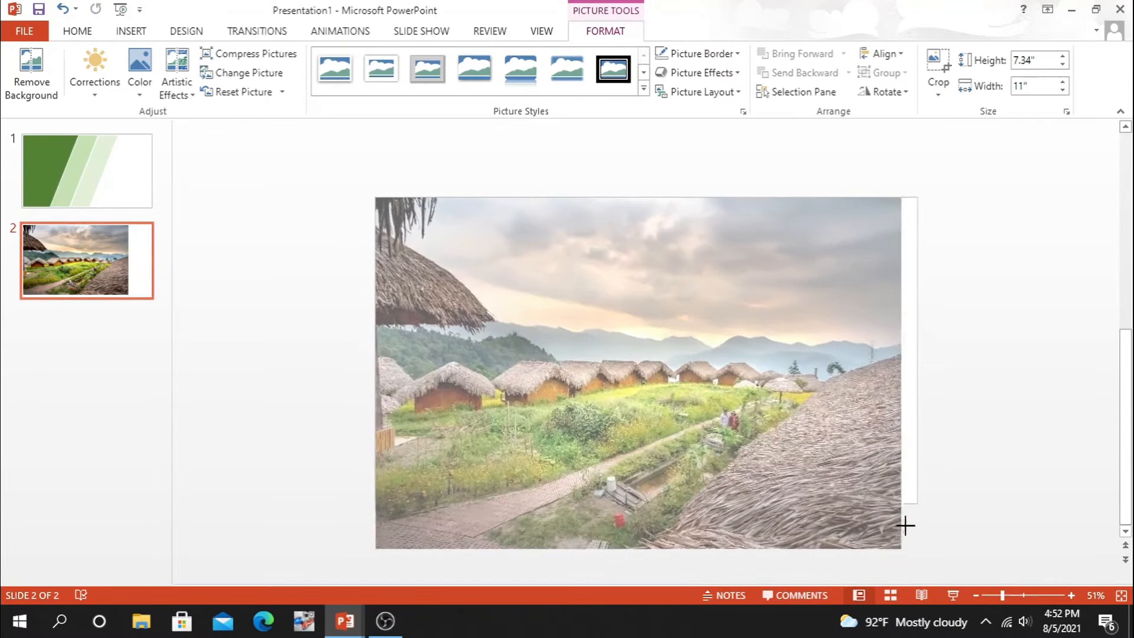
left_click(883, 54)
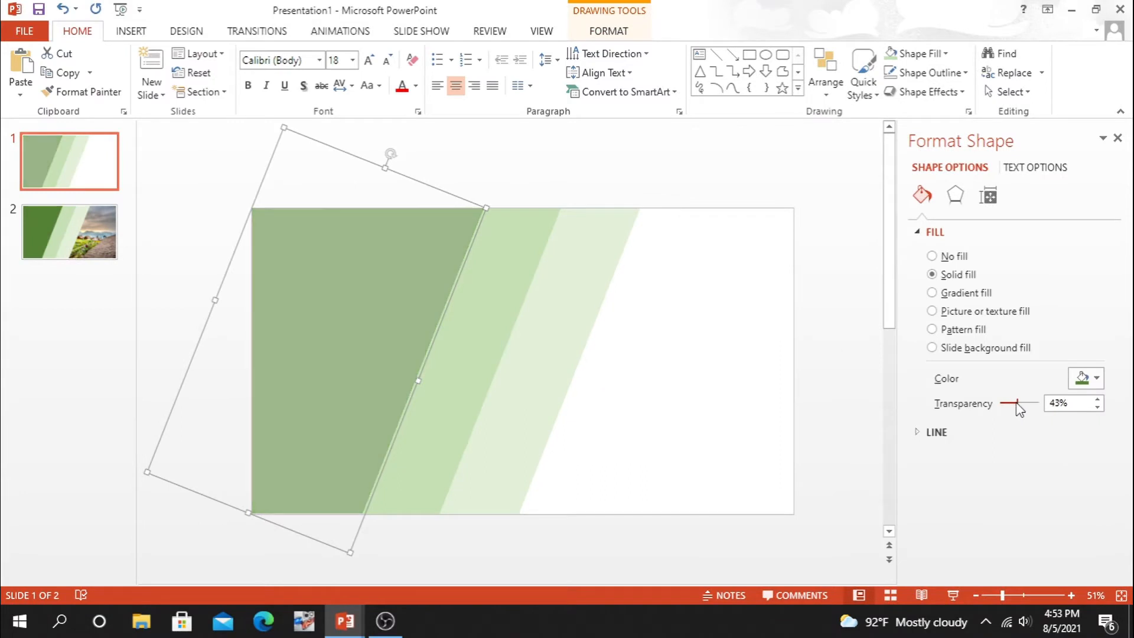
Raise the dark green band's transparency and switch it to a gradient fill.
left_click_drag(1014, 404, 1026, 404)
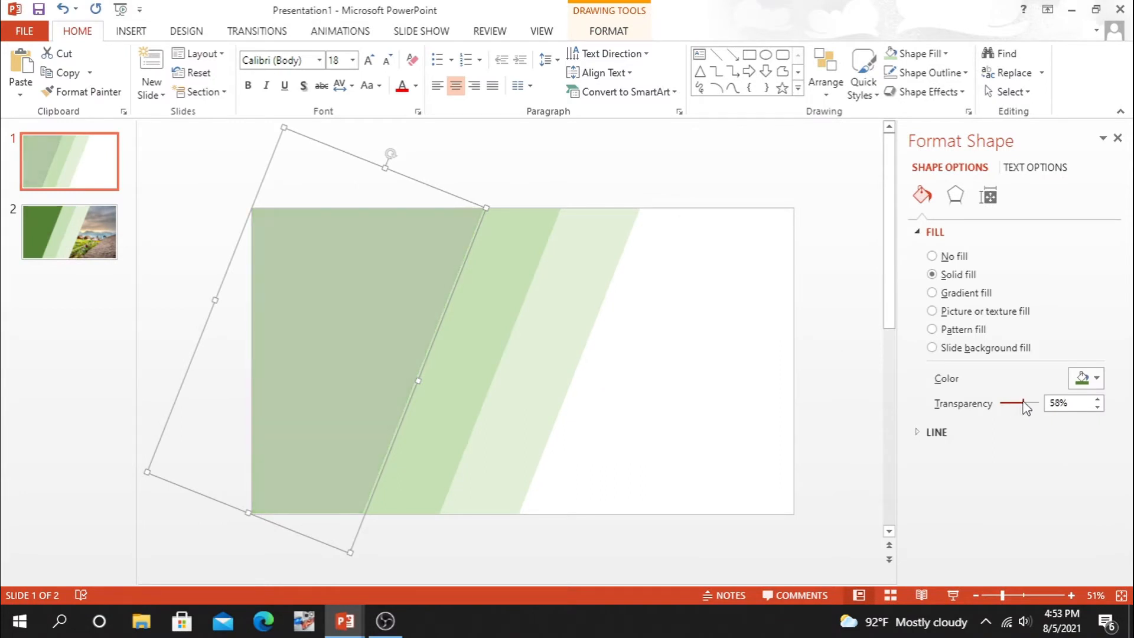
left_click_drag(1016, 402, 1027, 403)
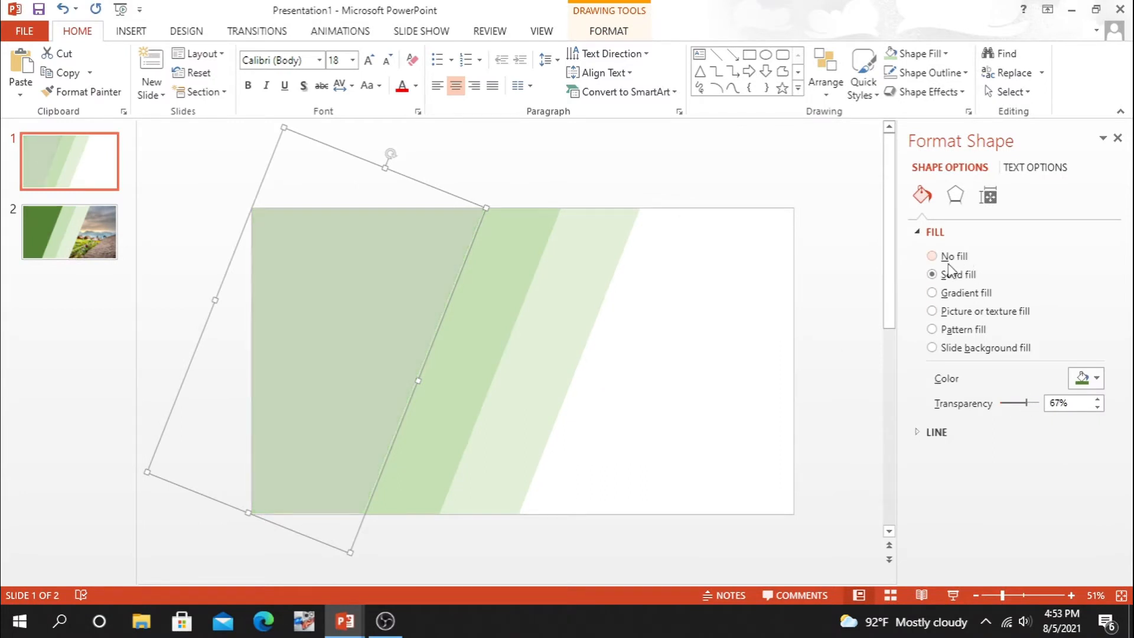
left_click(932, 292)
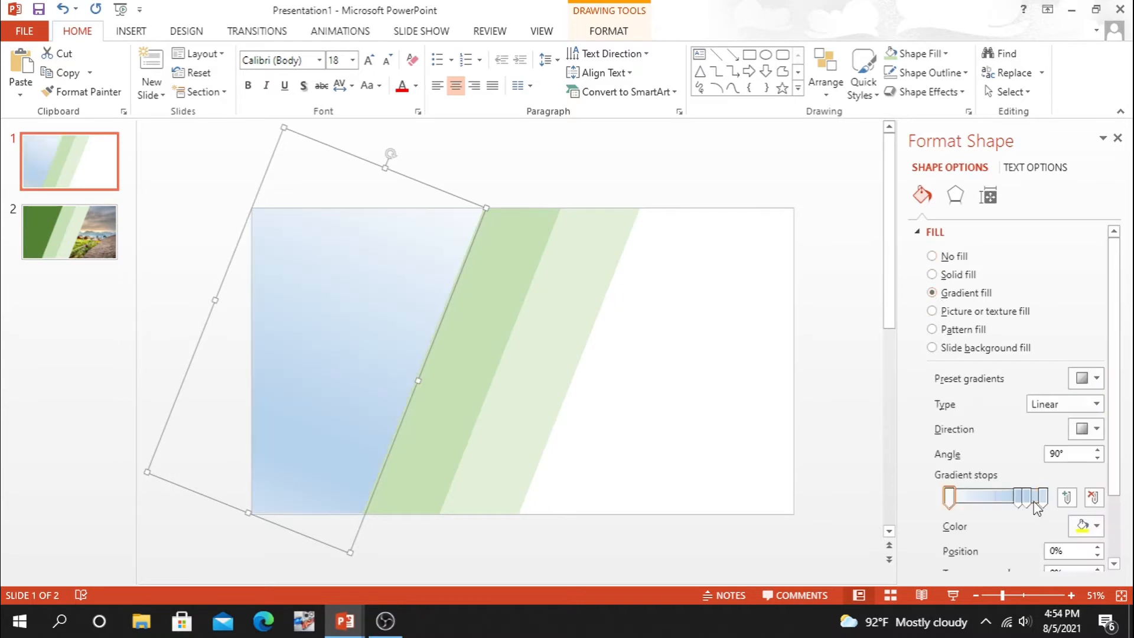
Remove the middle gradient stops and choose a colour for the end stop.
left_click_drag(1030, 497, 1019, 498)
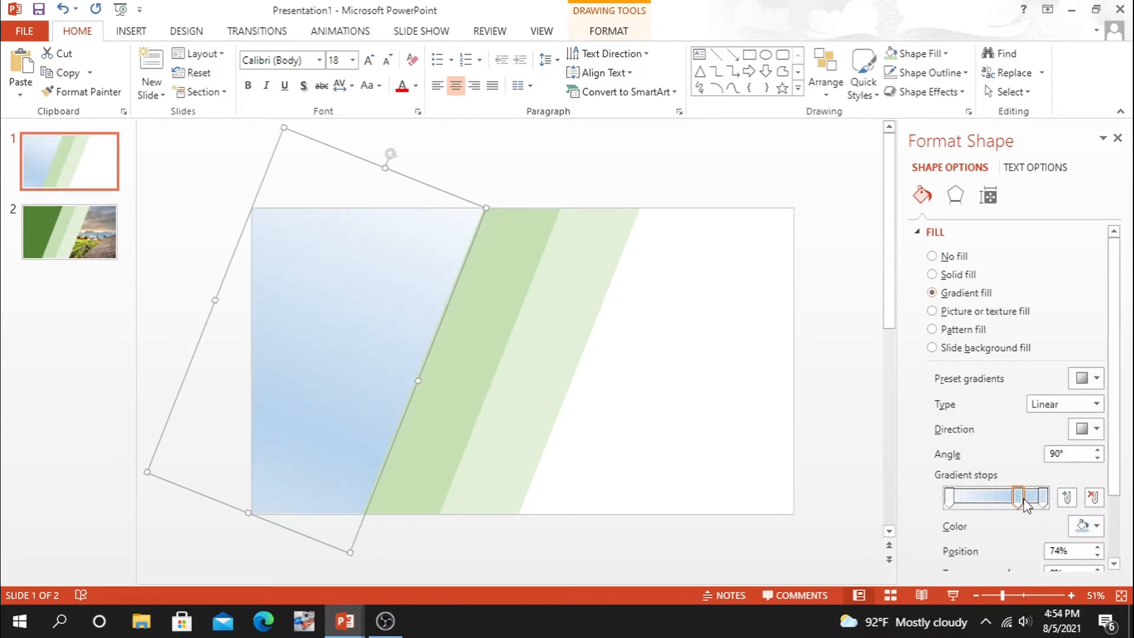
left_click_drag(1026, 497, 1052, 497)
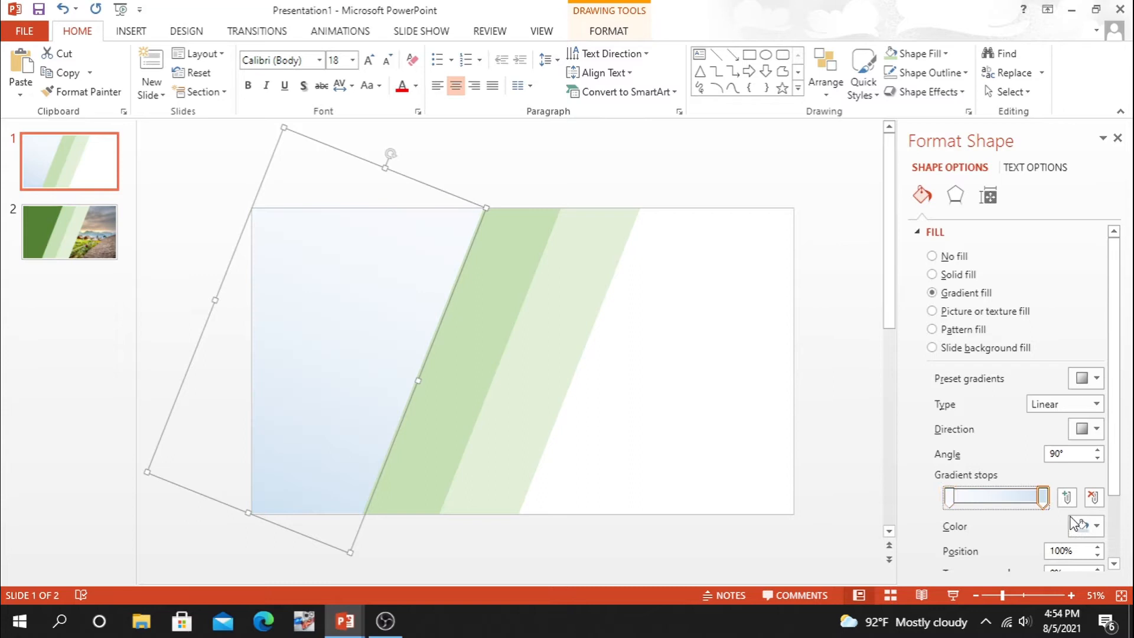
left_click(1097, 526)
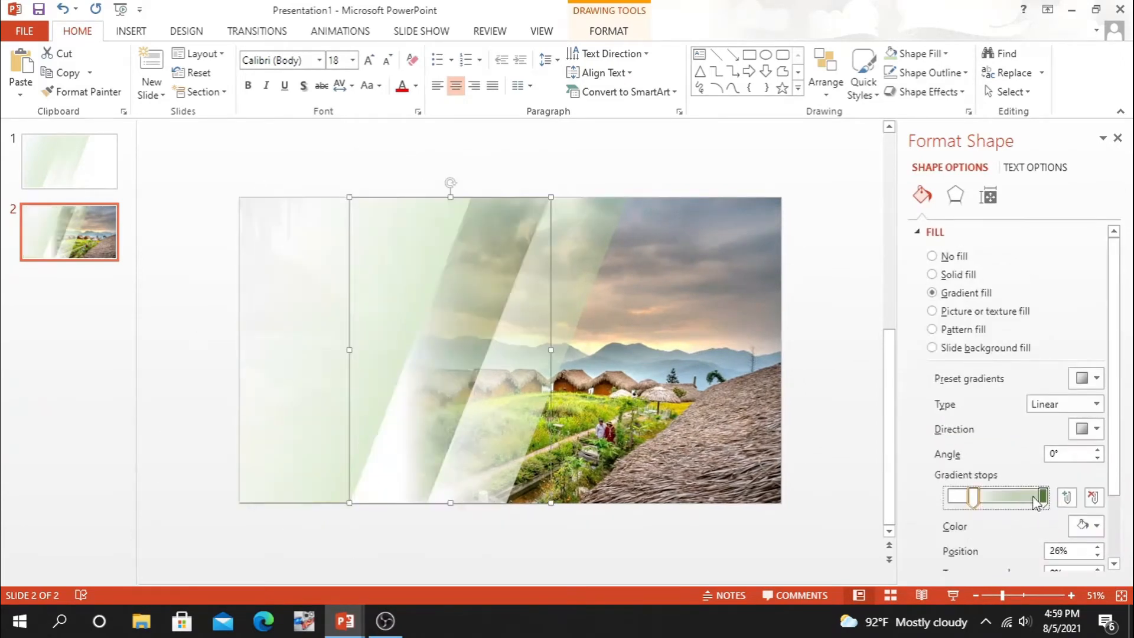
Reposition the gradient stops (0%, ~30%, 85%) so the band fades from pale green into white.
left_click_drag(1042, 497, 1039, 513)
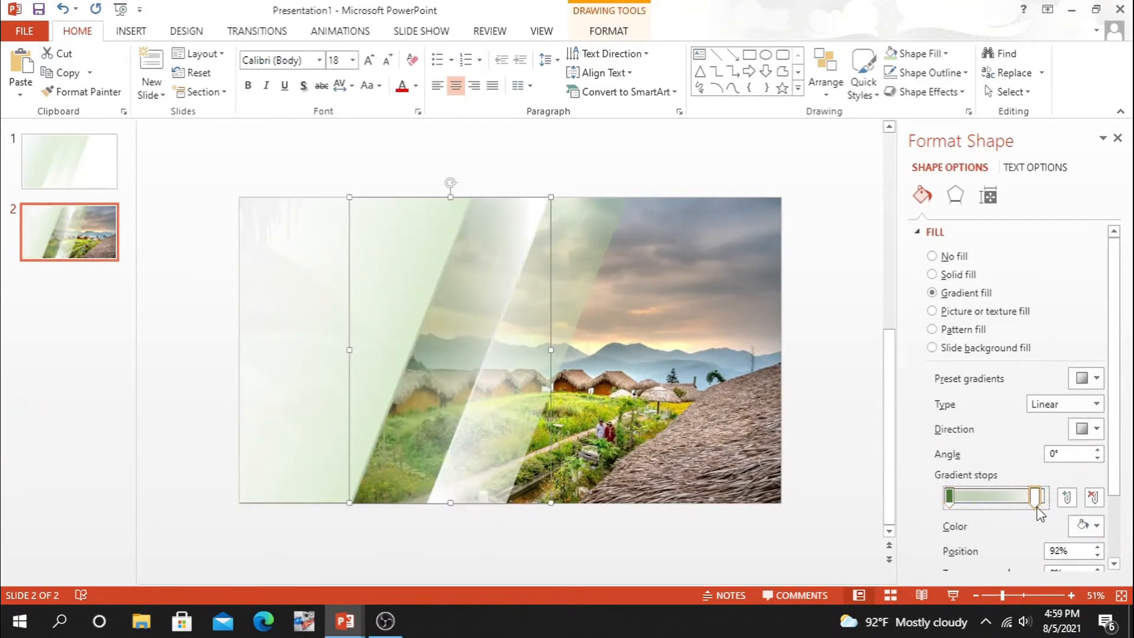
left_click_drag(1034, 497, 977, 498)
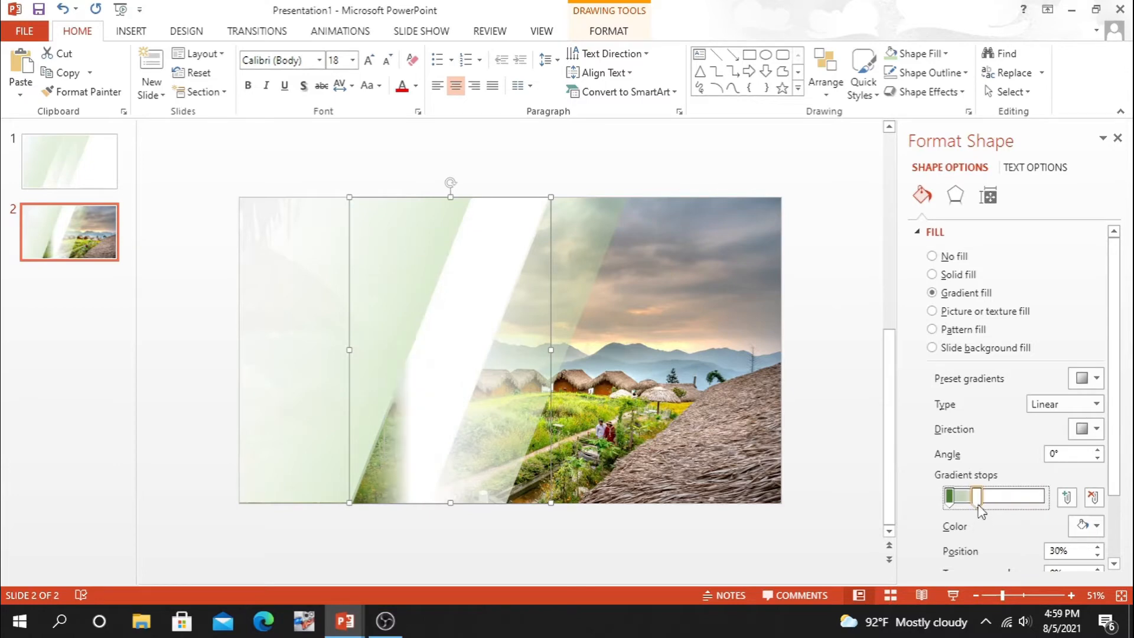
left_click_drag(980, 496, 973, 496)
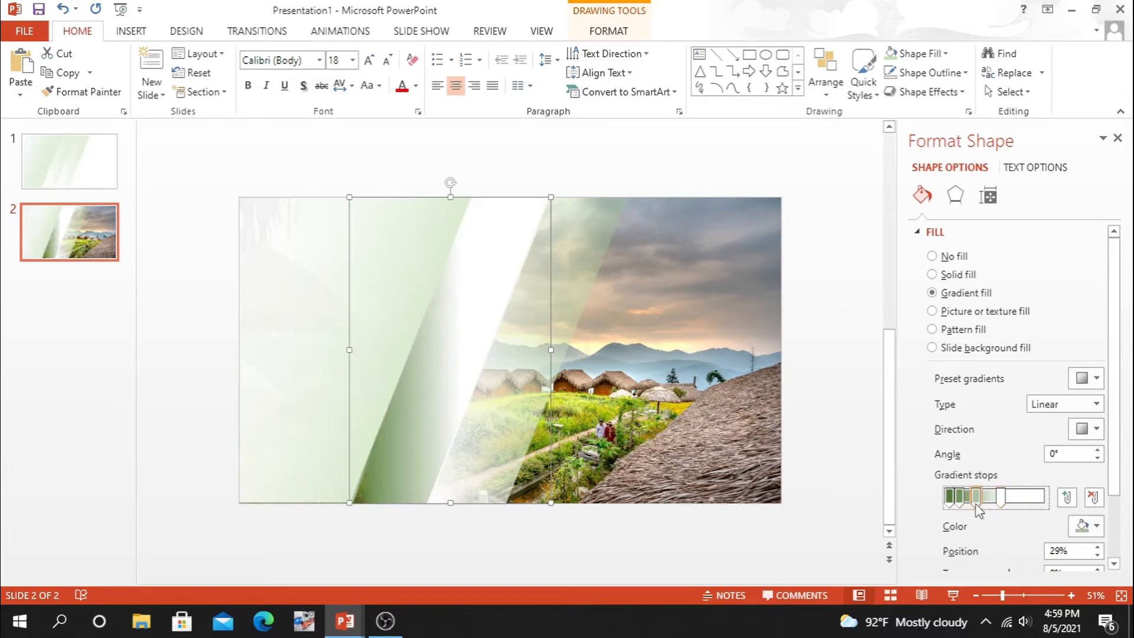
left_click_drag(981, 497, 1027, 497)
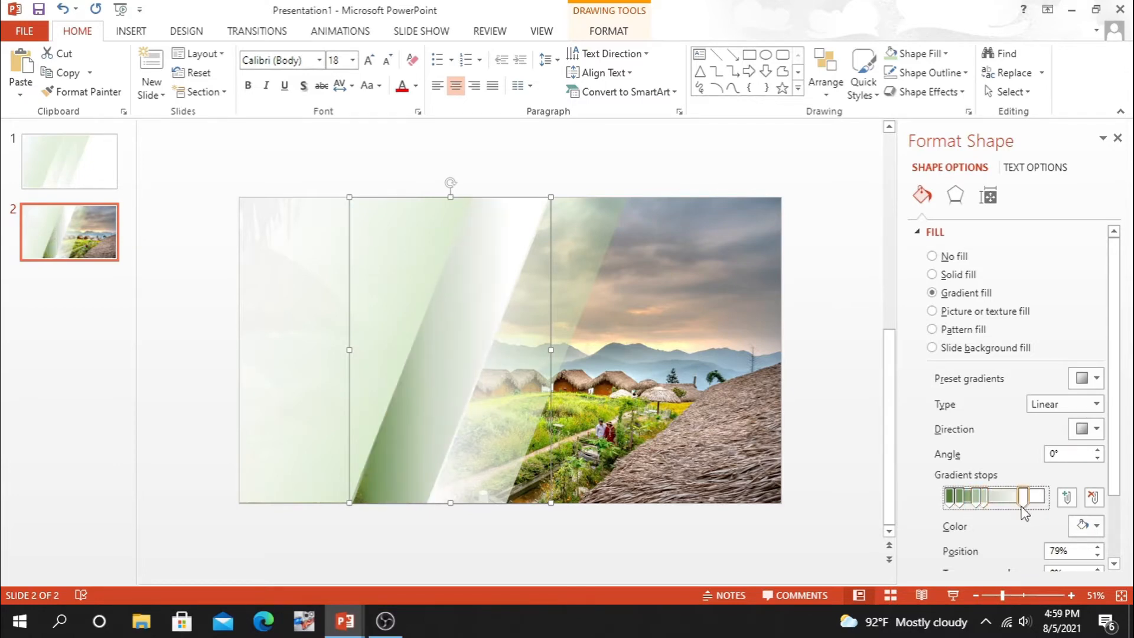
left_click_drag(1027, 498, 985, 497)
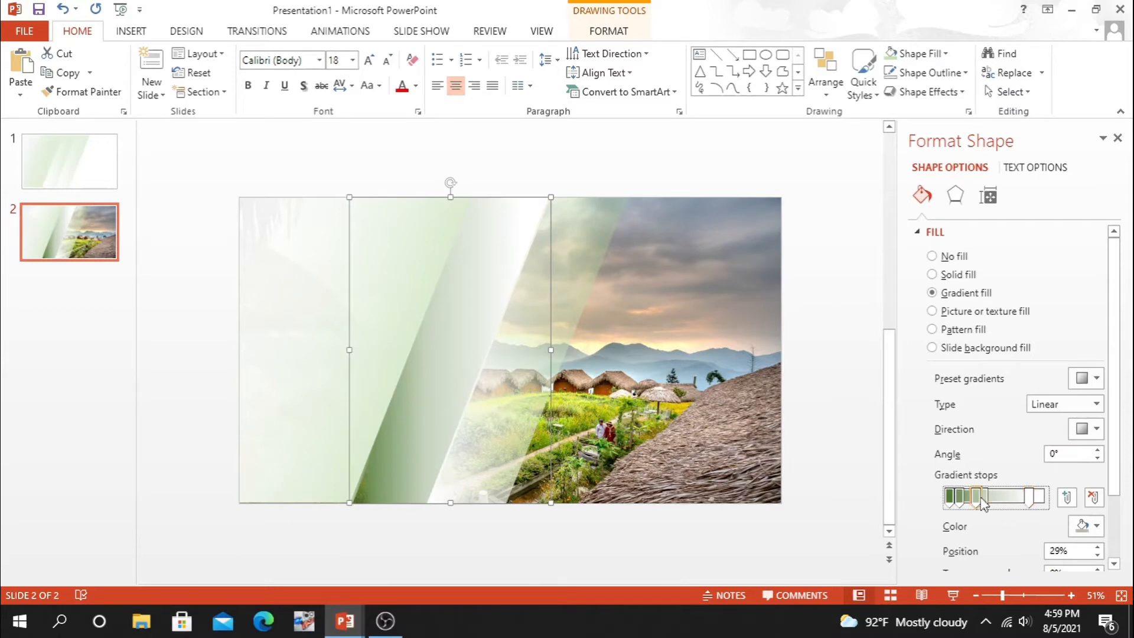
left_click_drag(984, 497, 1035, 497)
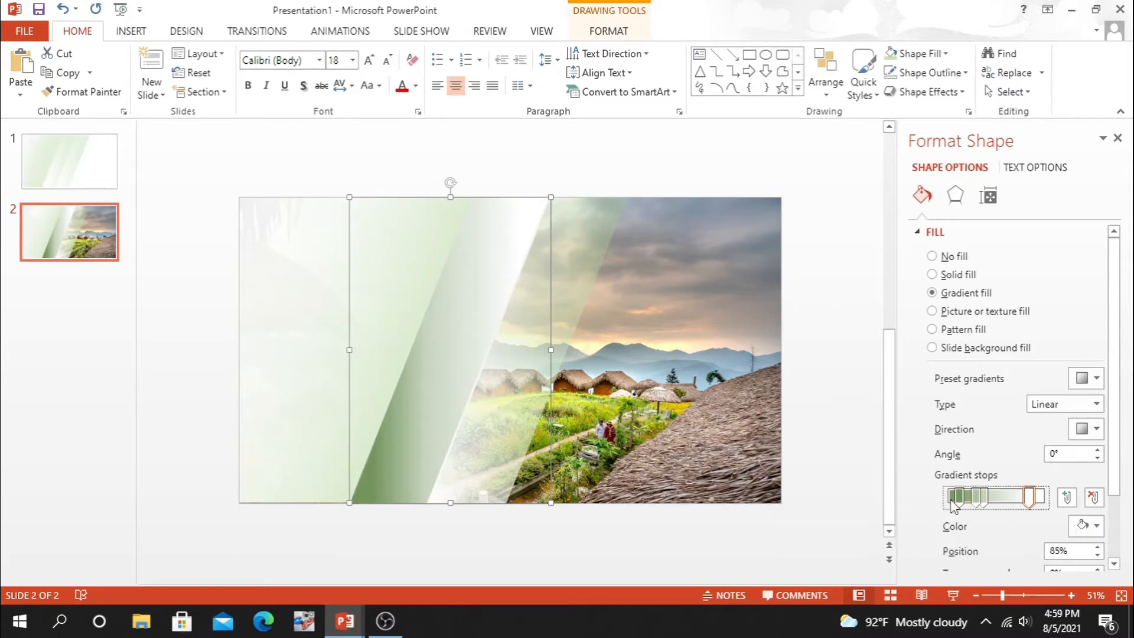
left_click_drag(1033, 497, 950, 497)
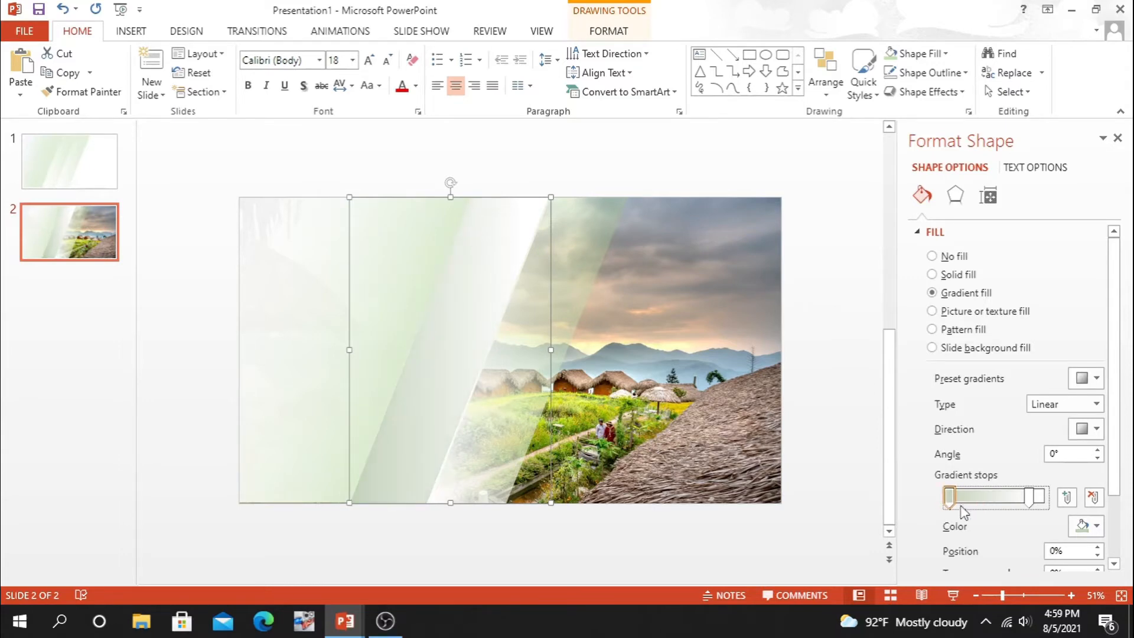
scroll("down", 3)
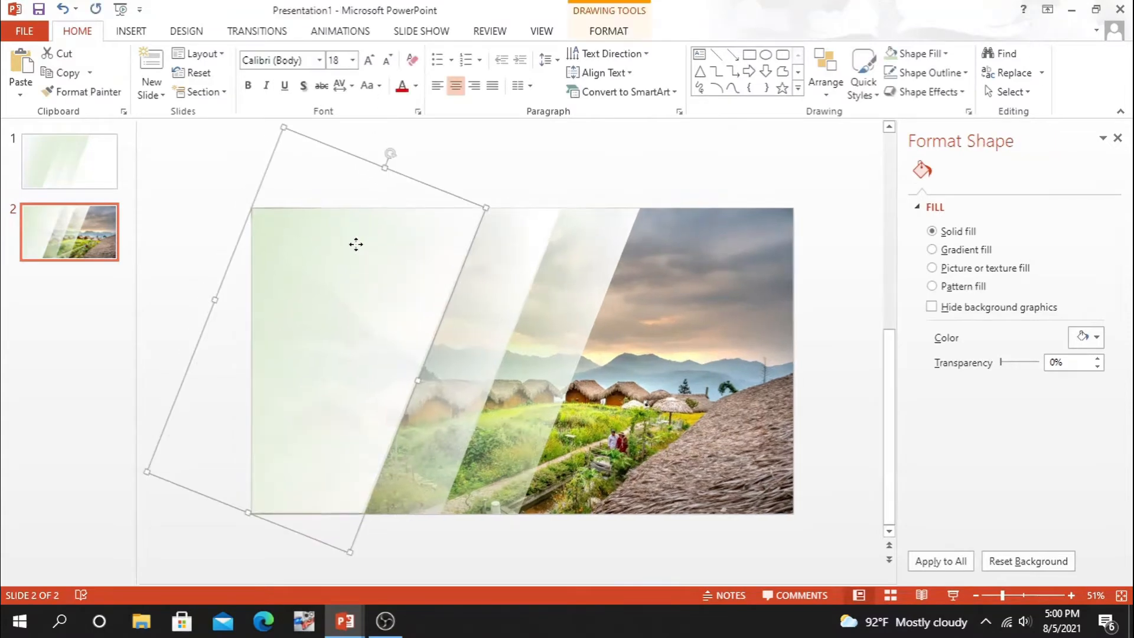
Apply an outer shadow preset to the first band from Effects > Shadow.
left_click(955, 196)
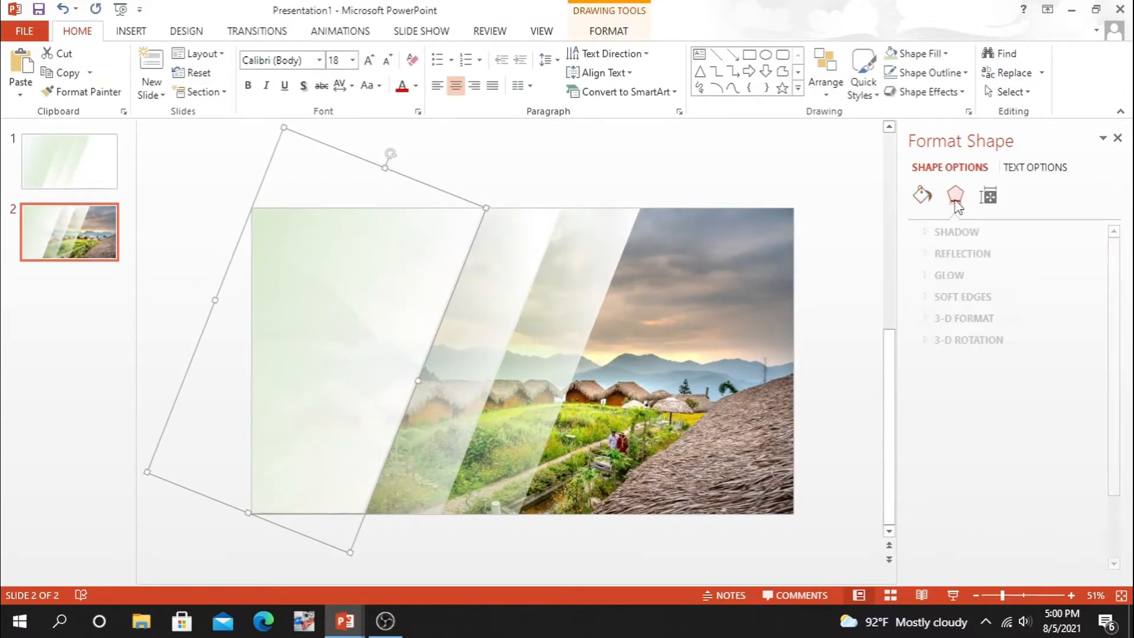
left_click(957, 231)
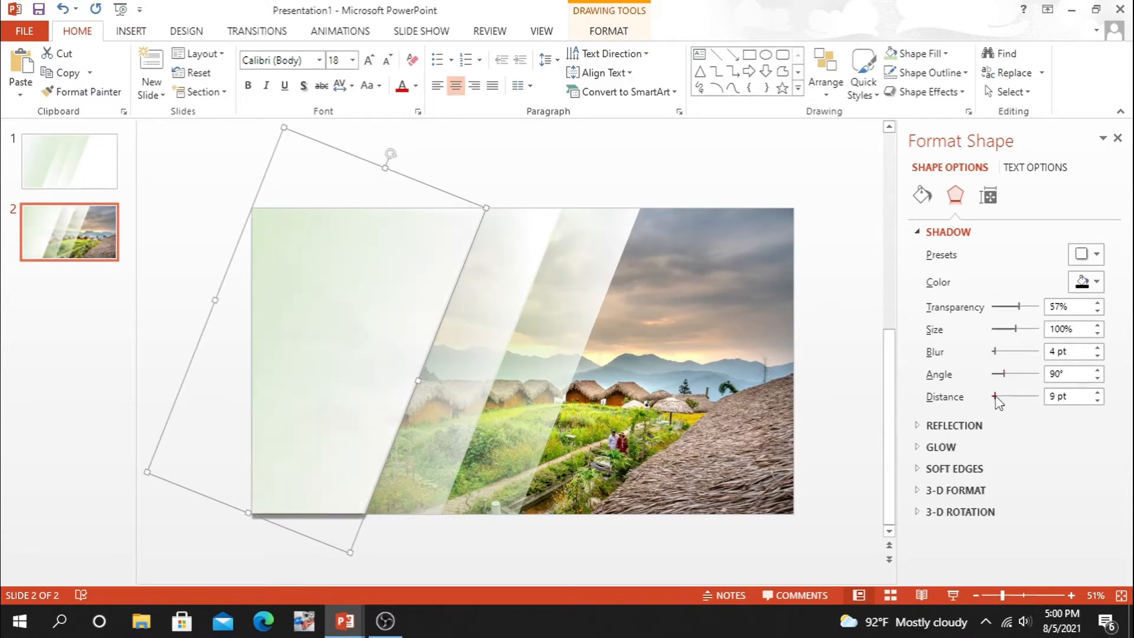
left_click(1080, 254)
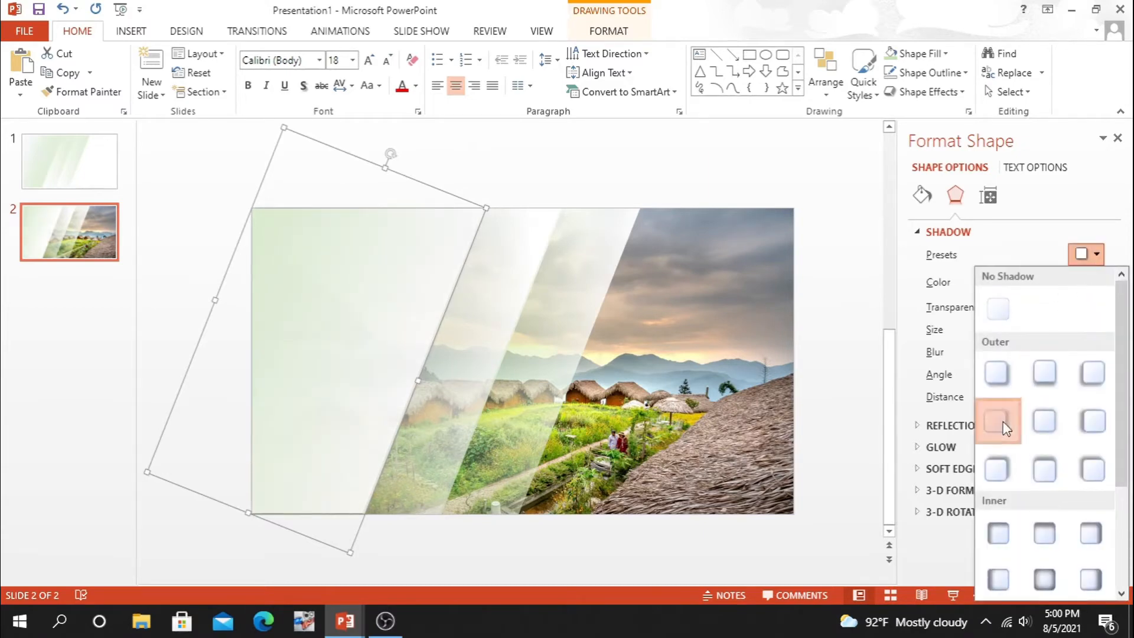
left_click(998, 421)
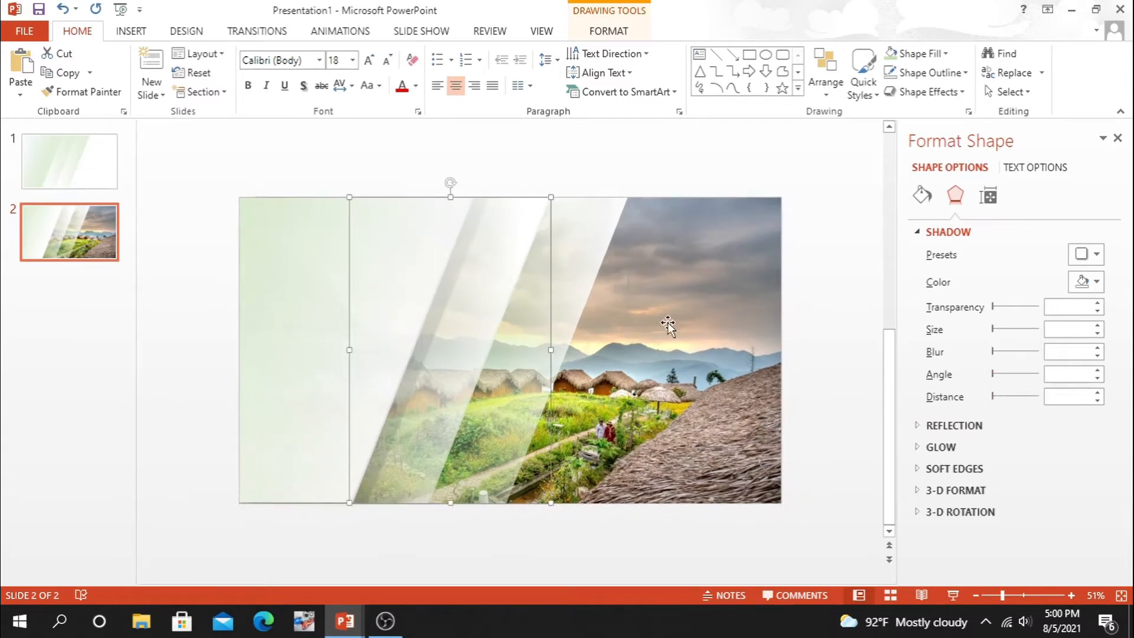
mouse_move(1033, 311)
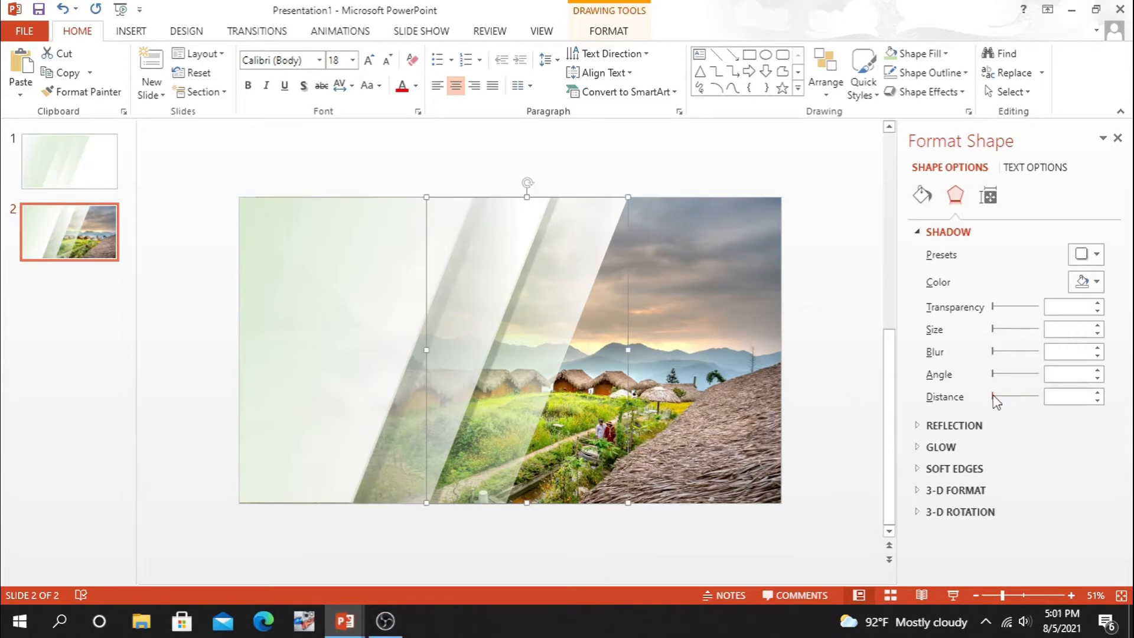
Give the next band an outer shadow preset and adjust its setting.
left_click(1081, 254)
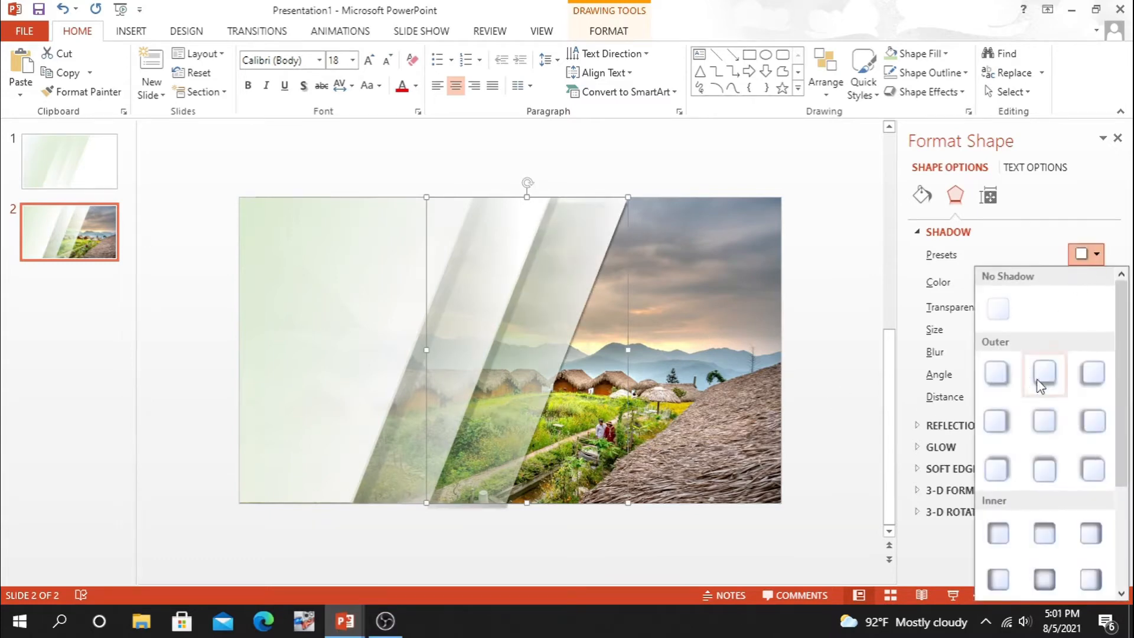
left_click(1043, 372)
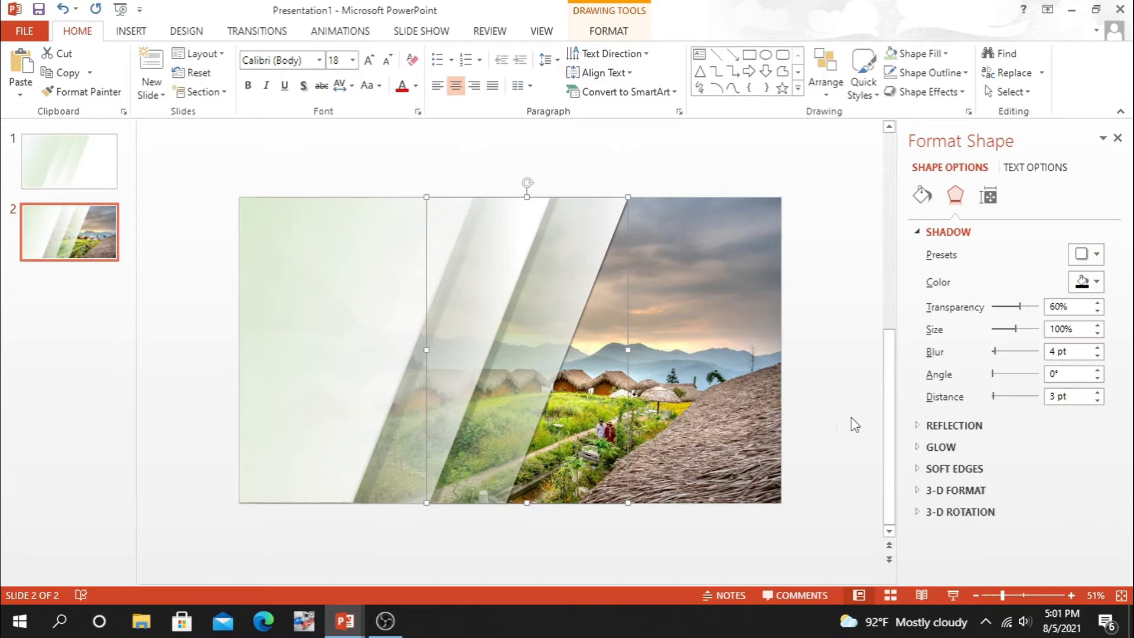
left_click_drag(1011, 397, 995, 397)
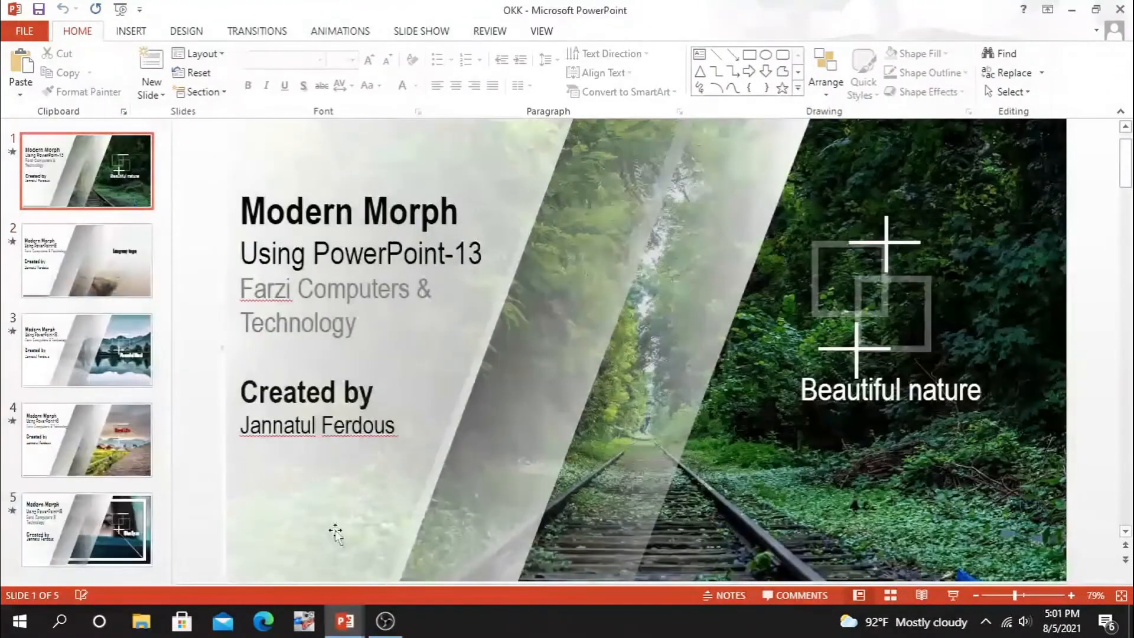
Paste the Modern Morph title text onto the photo slide and colour selected lines green.
left_click(86, 439)
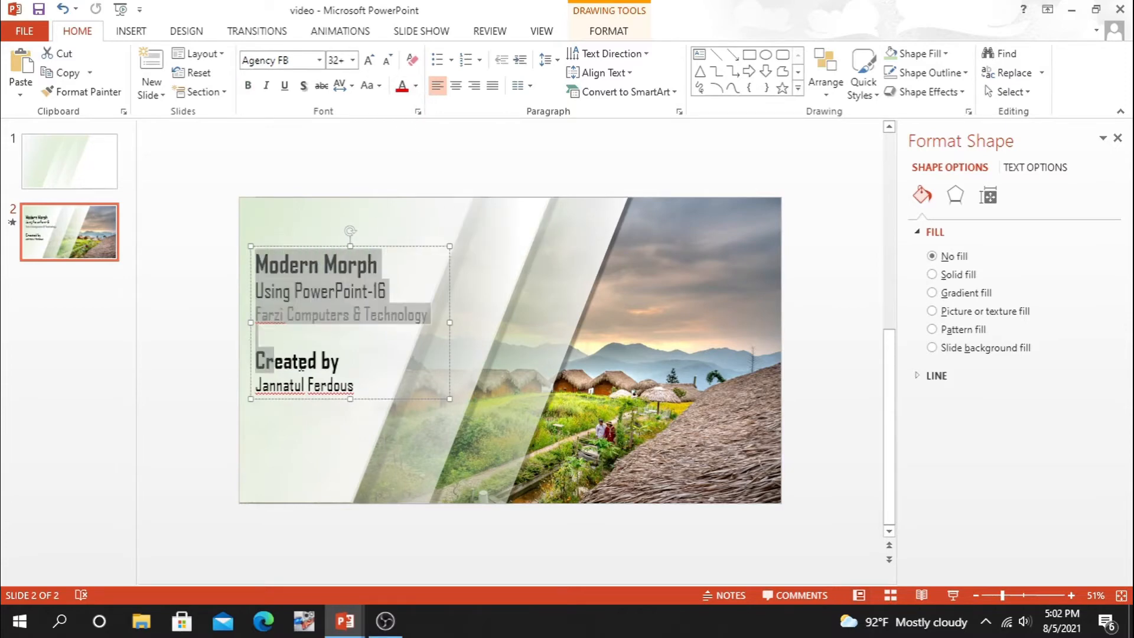
left_click(658, 53)
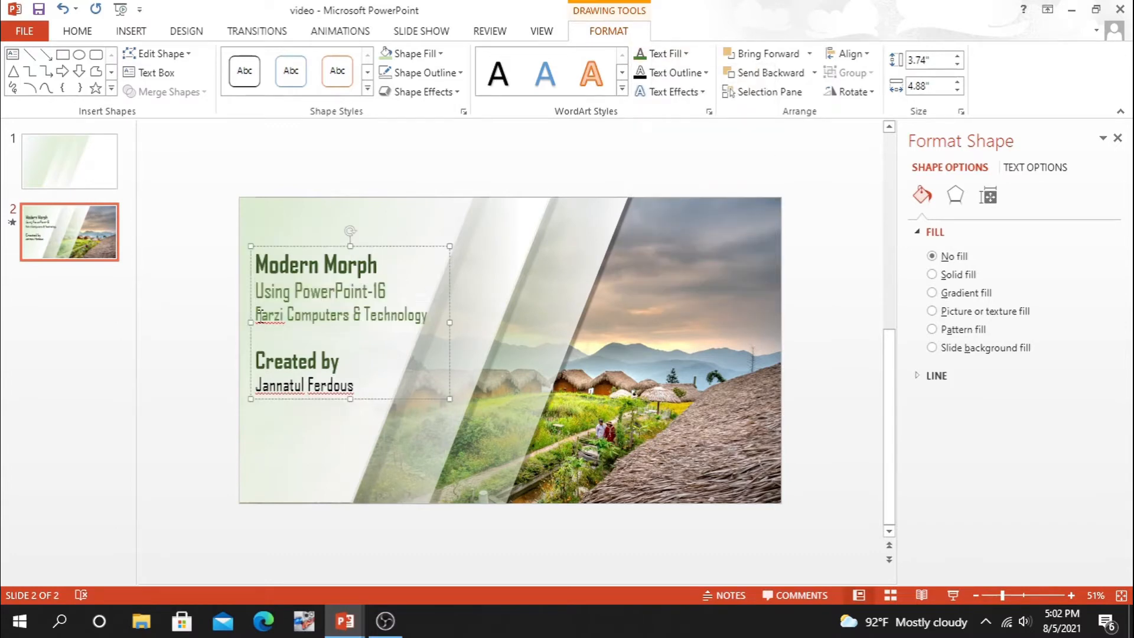
left_click(658, 53)
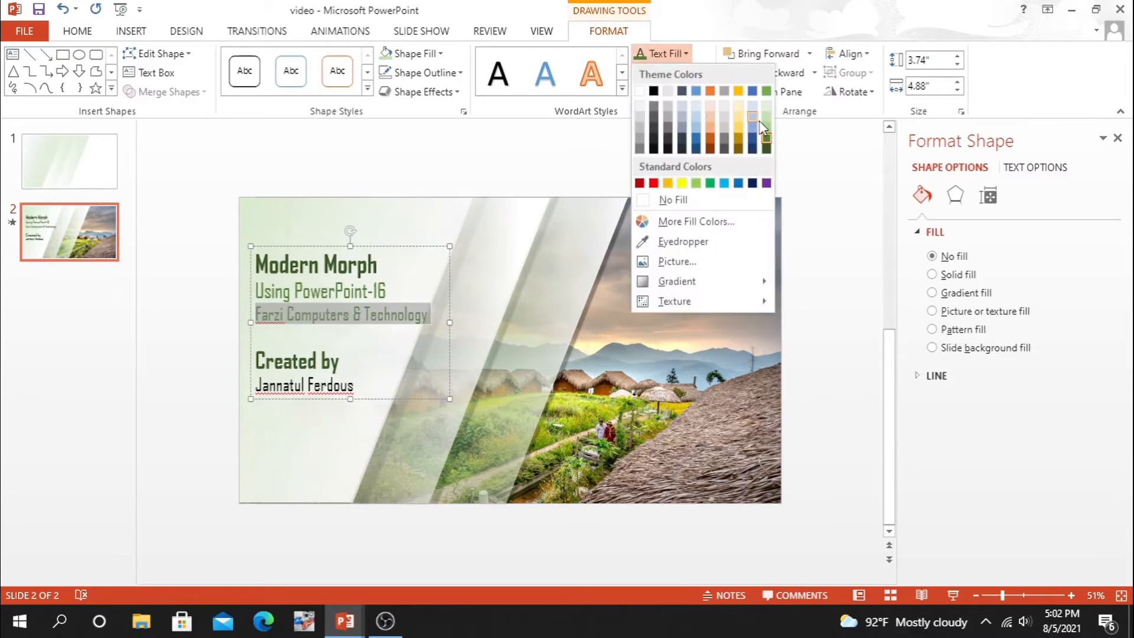
left_click(752, 116)
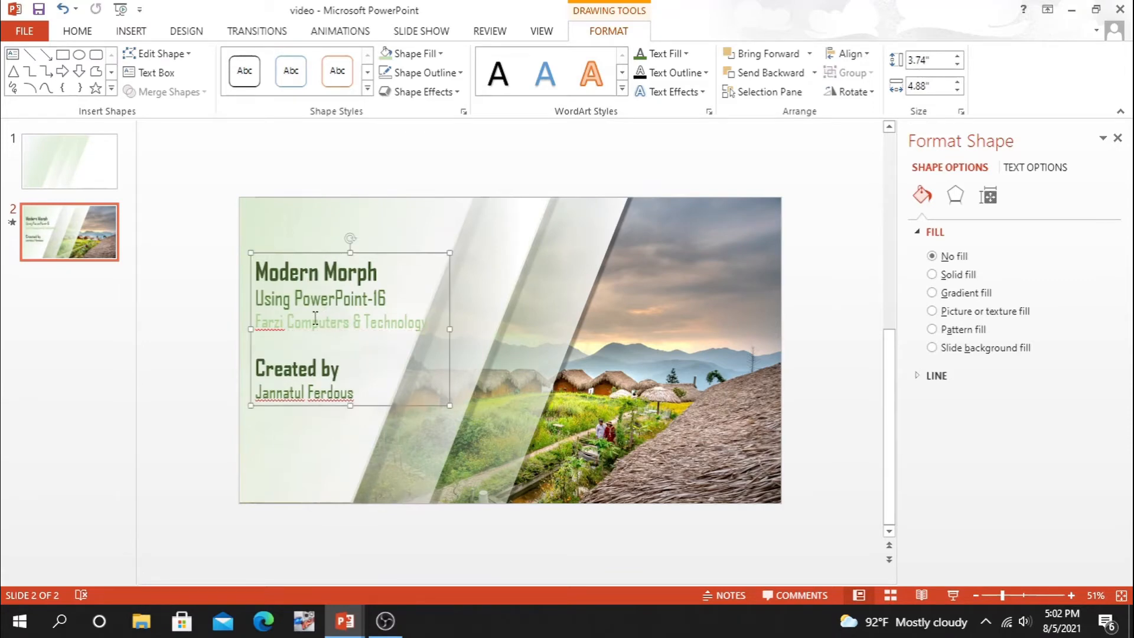
Select the remaining title lines, including the Modern Morph heading, for recolouring.
left_click(77, 31)
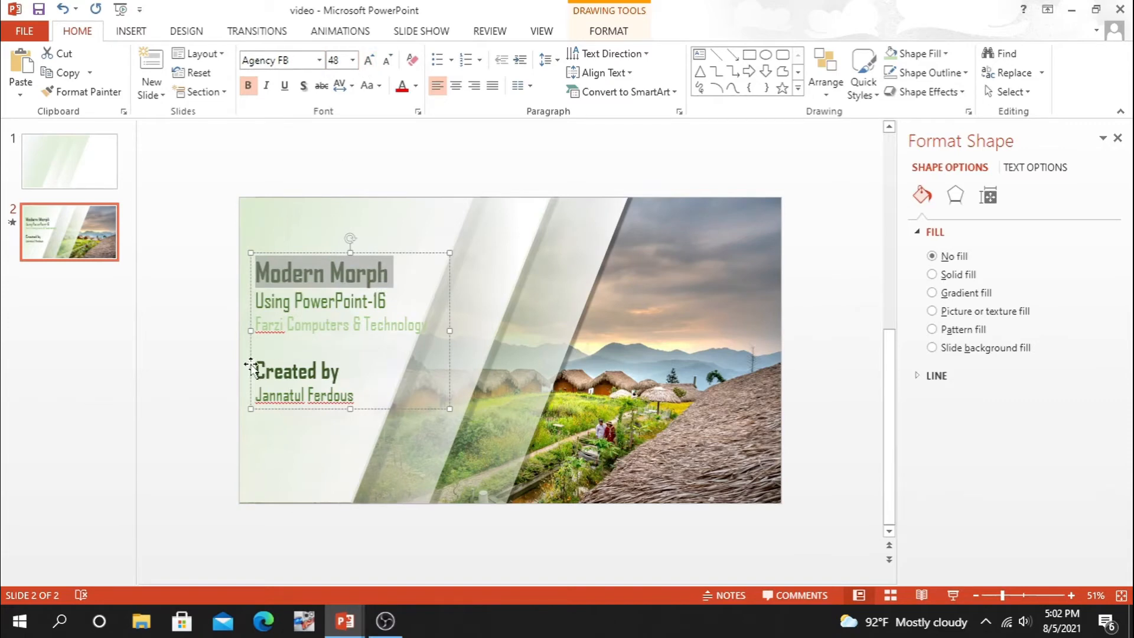
left_click(387, 61)
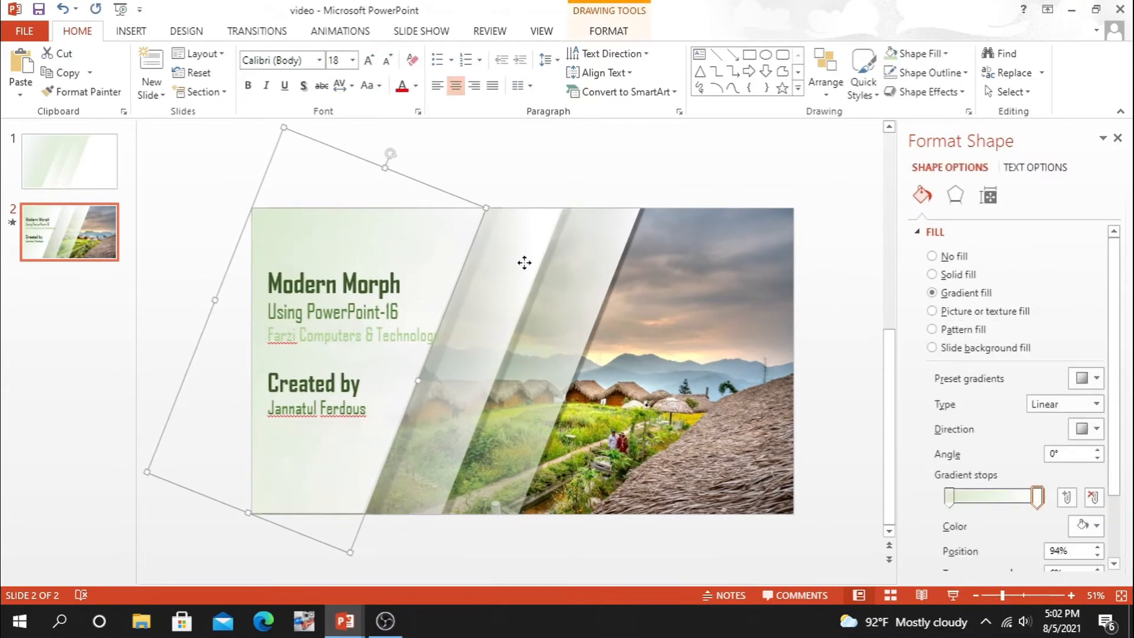
Give the bands a Fly In entrance from the left and show the Animation Pane.
left_click(340, 31)
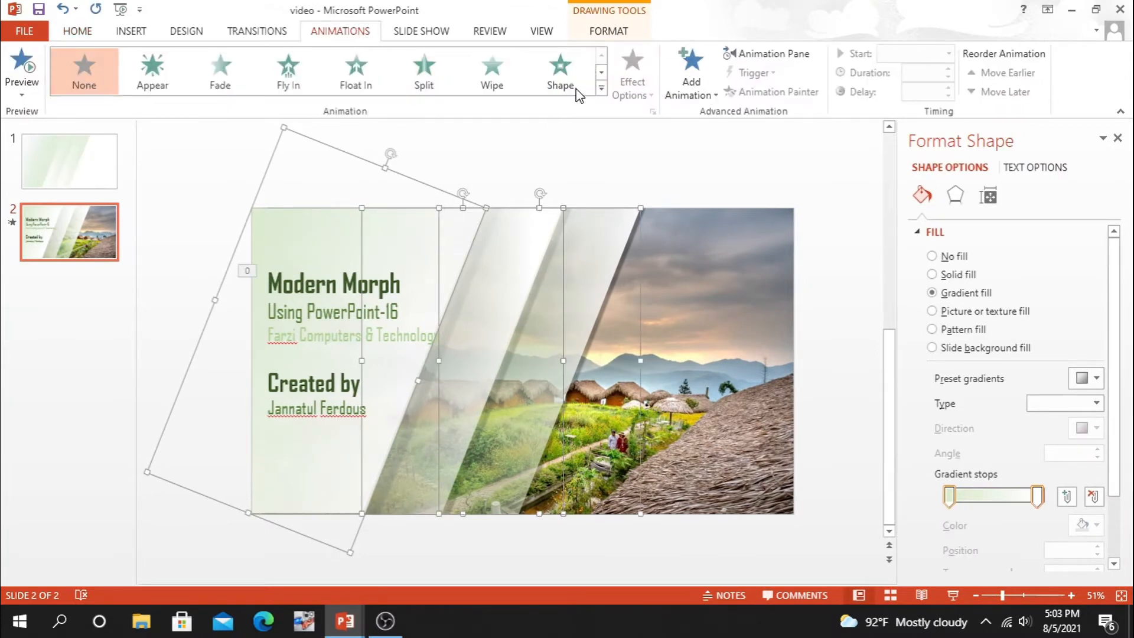
left_click(288, 71)
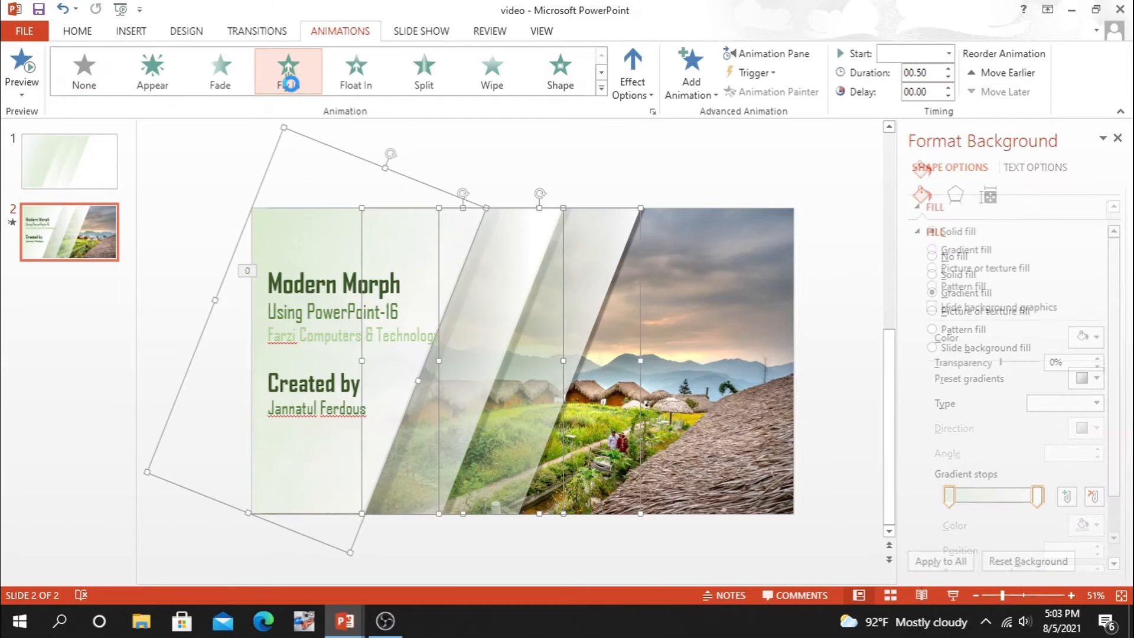
left_click(631, 71)
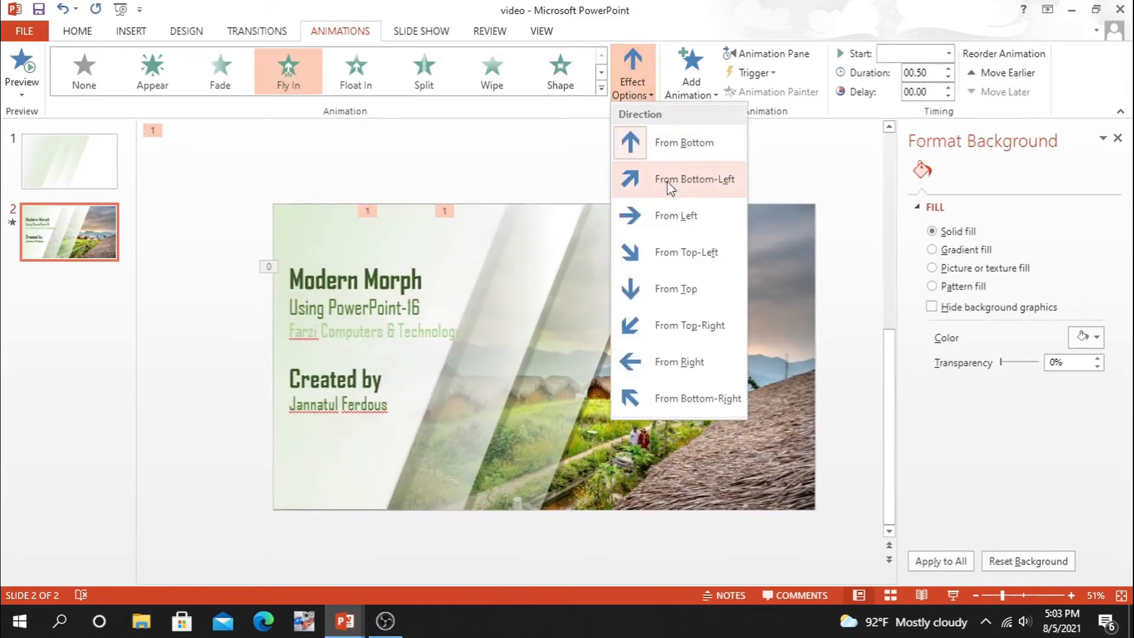
left_click(695, 179)
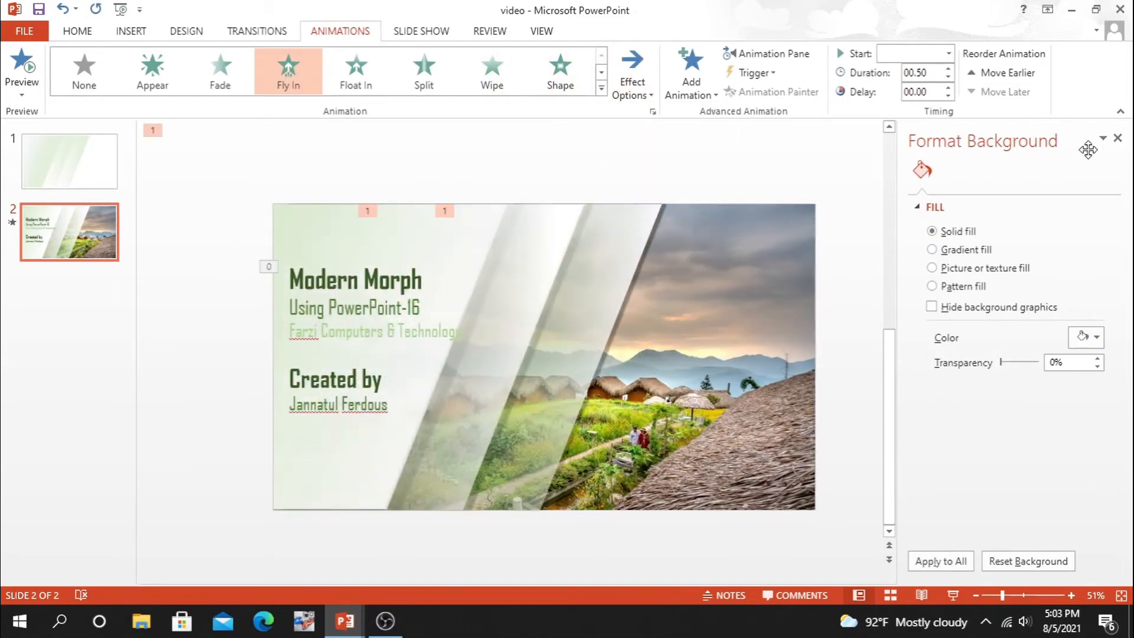
left_click(765, 53)
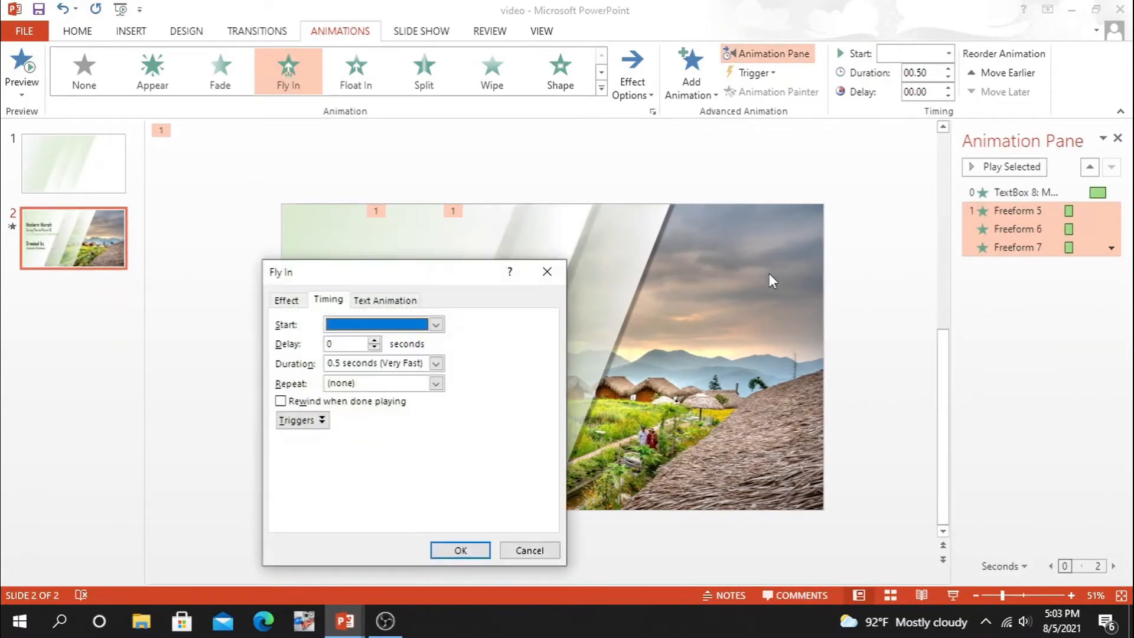
Set the fly-in's smooth start to 0.28 s and smooth end to 0.36 s.
left_click(436, 363)
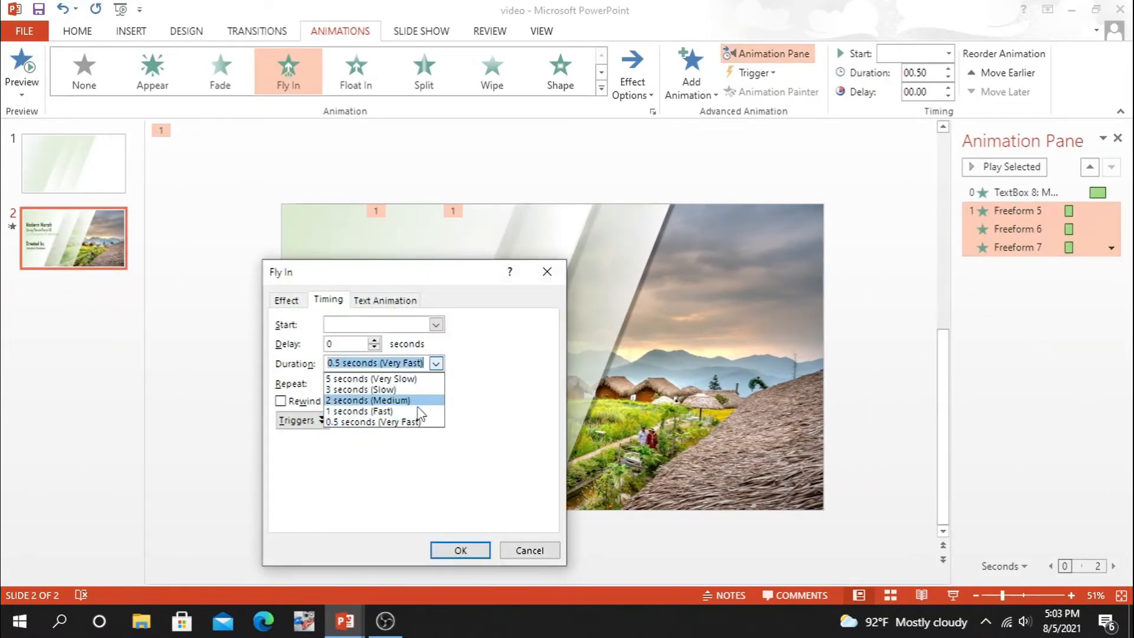
left_click(286, 299)
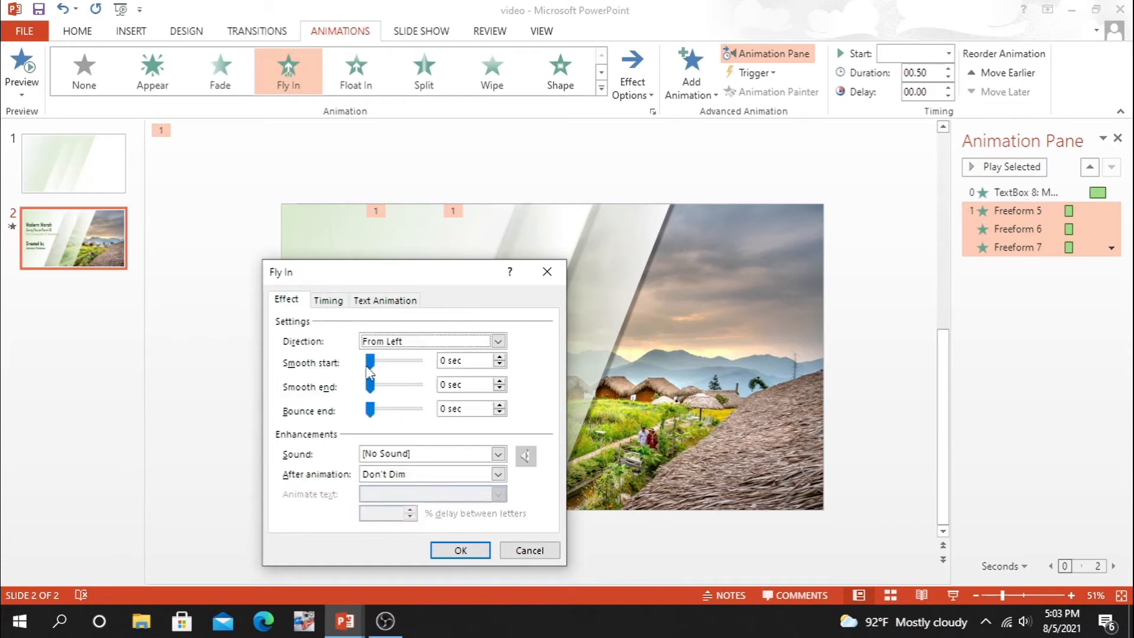
left_click_drag(371, 361, 383, 360)
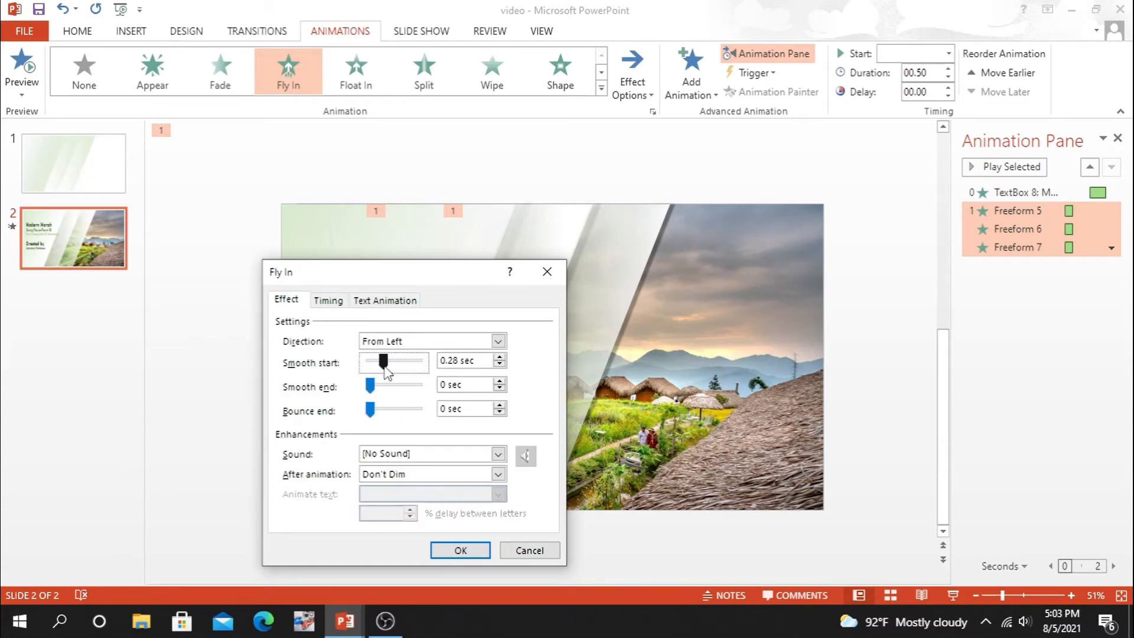
left_click_drag(371, 384, 385, 384)
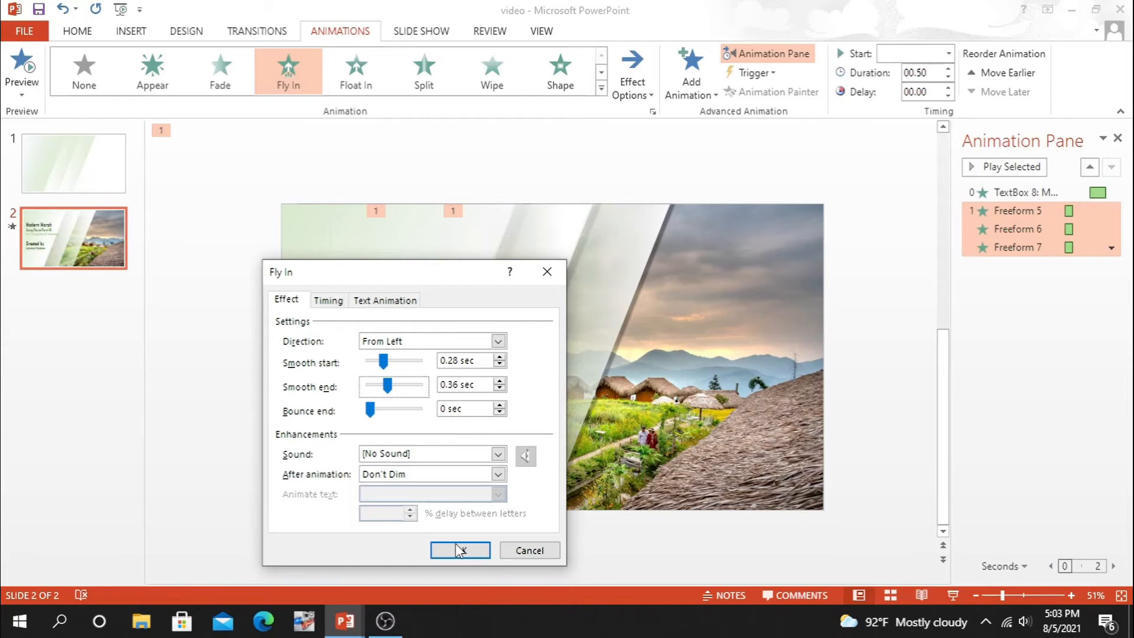
left_click(459, 549)
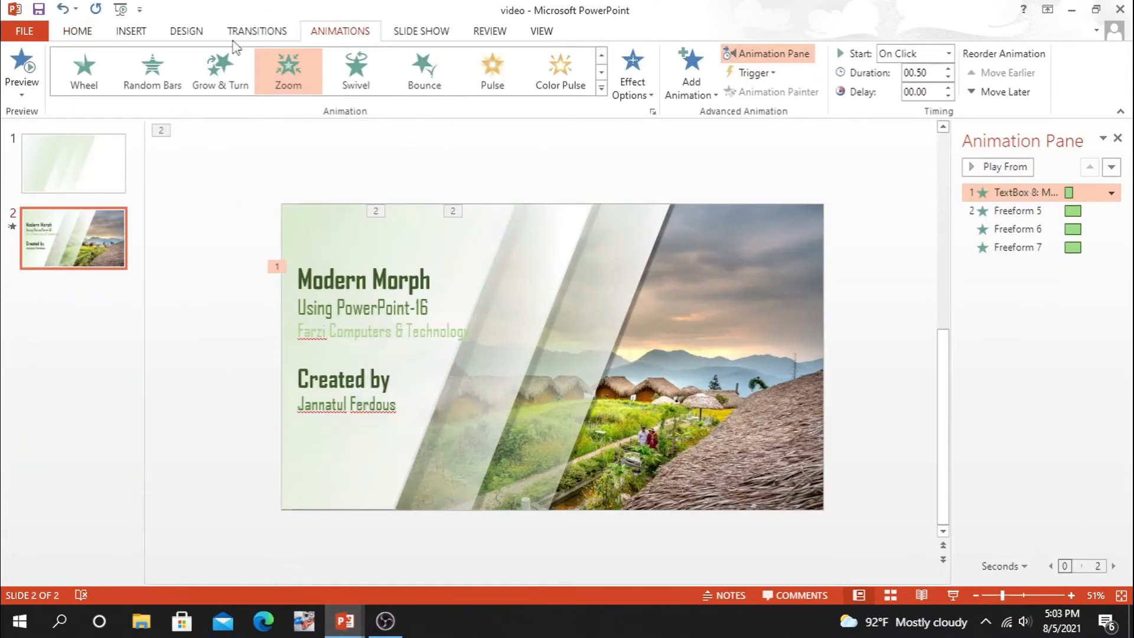
Draw a small square frame over the sky and make it translucent.
left_click(282, 72)
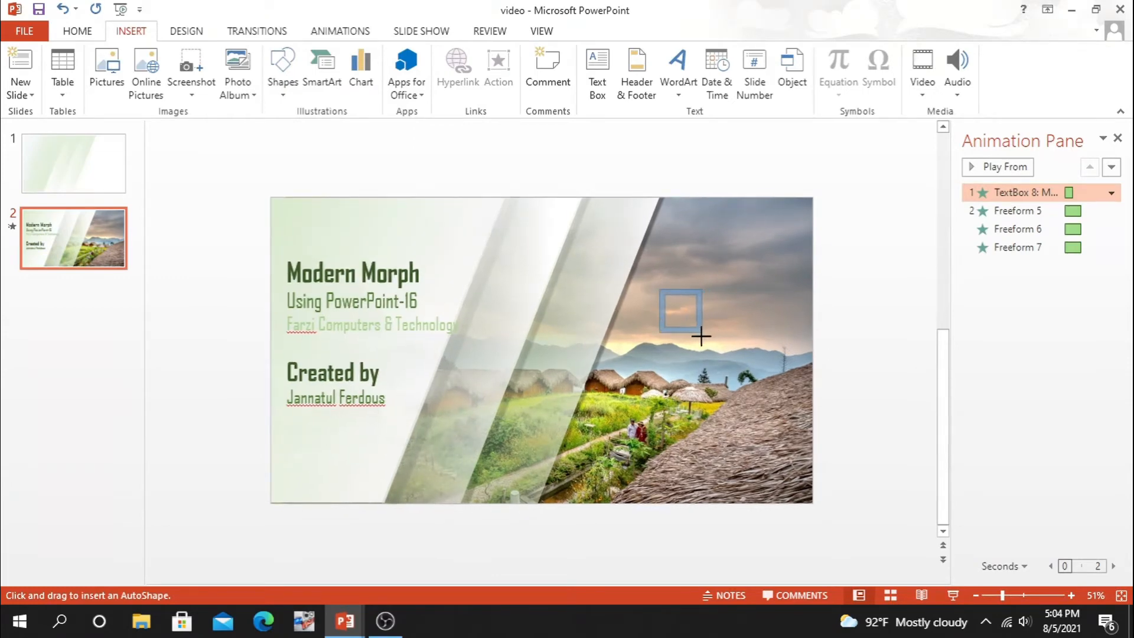
left_click_drag(658, 293, 701, 336)
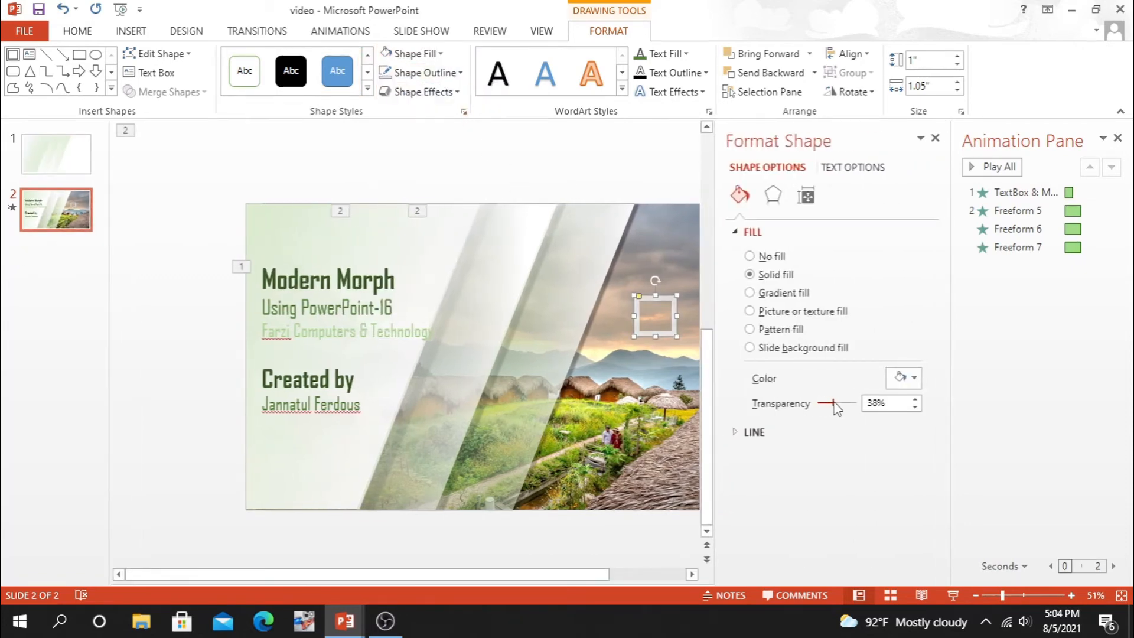
left_click_drag(826, 403, 835, 403)
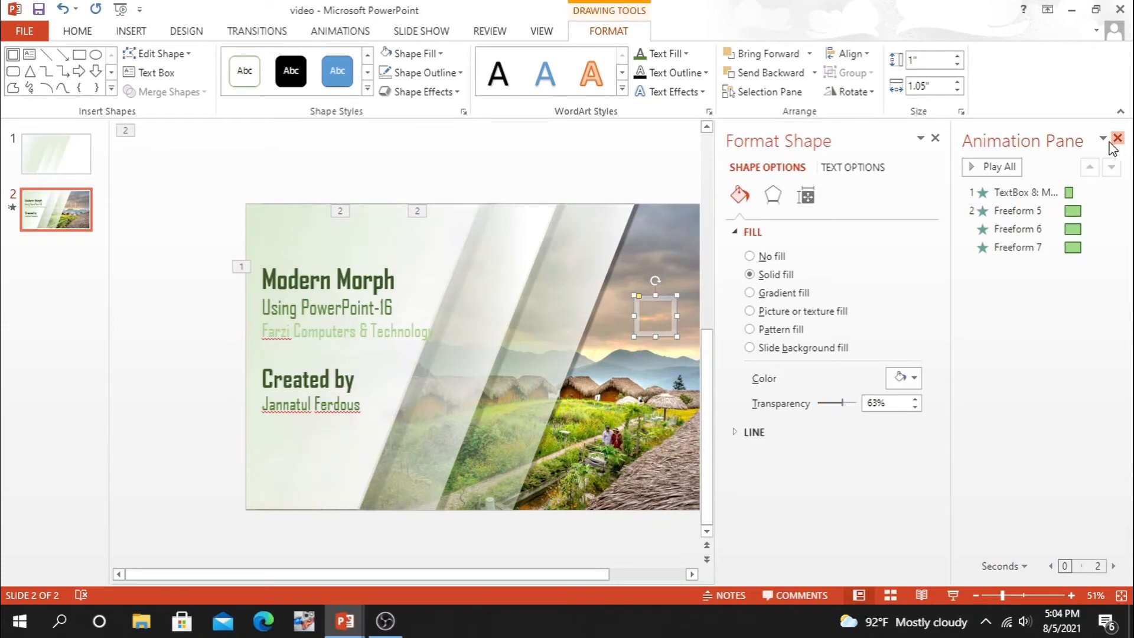
left_click(1117, 138)
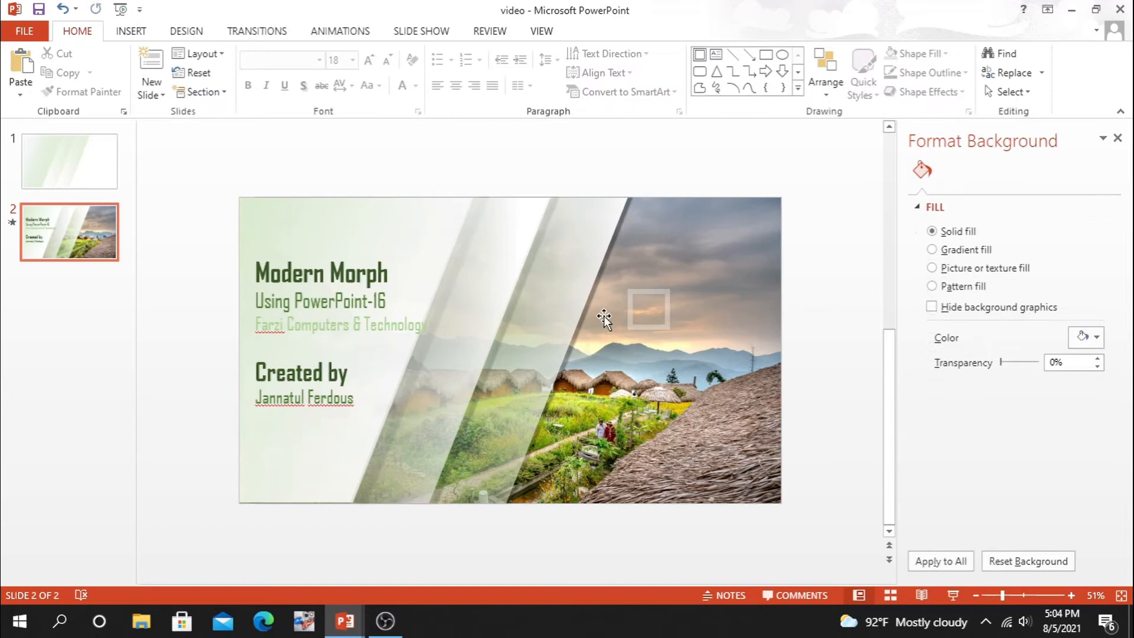
Duplicate the square frame and position the copy overlapping the first.
left_click(646, 309)
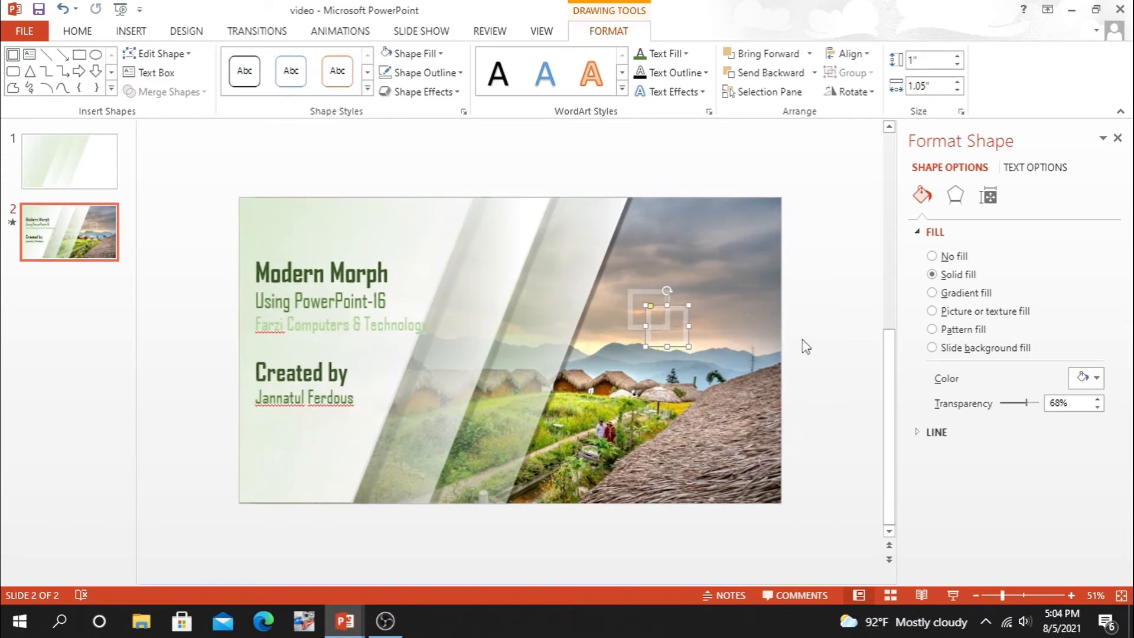
left_click(77, 31)
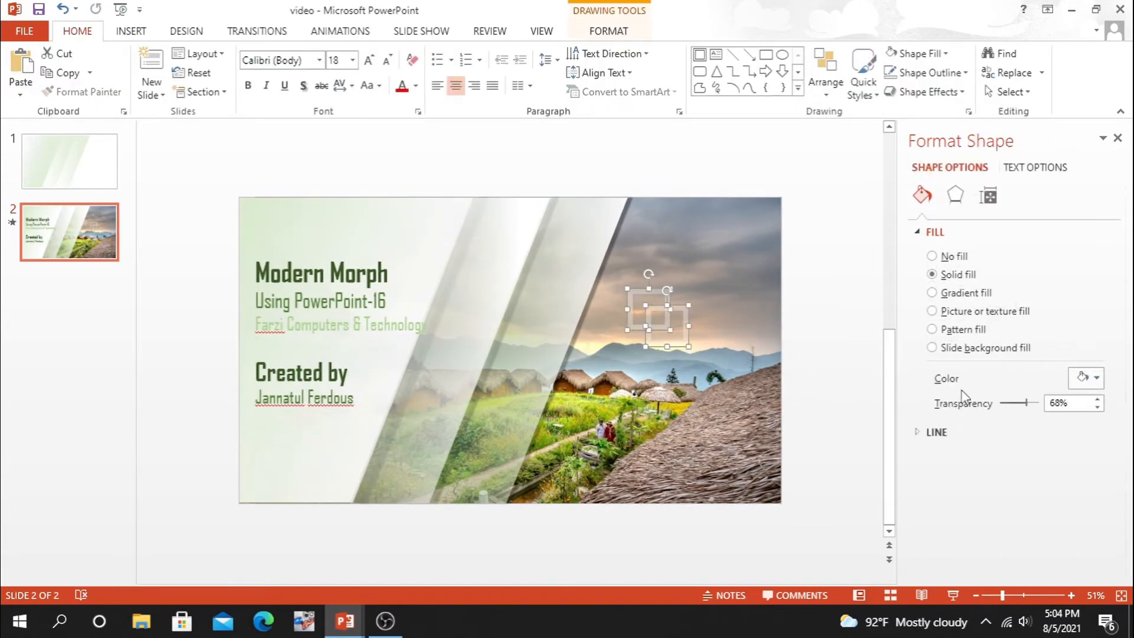
left_click_drag(1036, 403, 1012, 403)
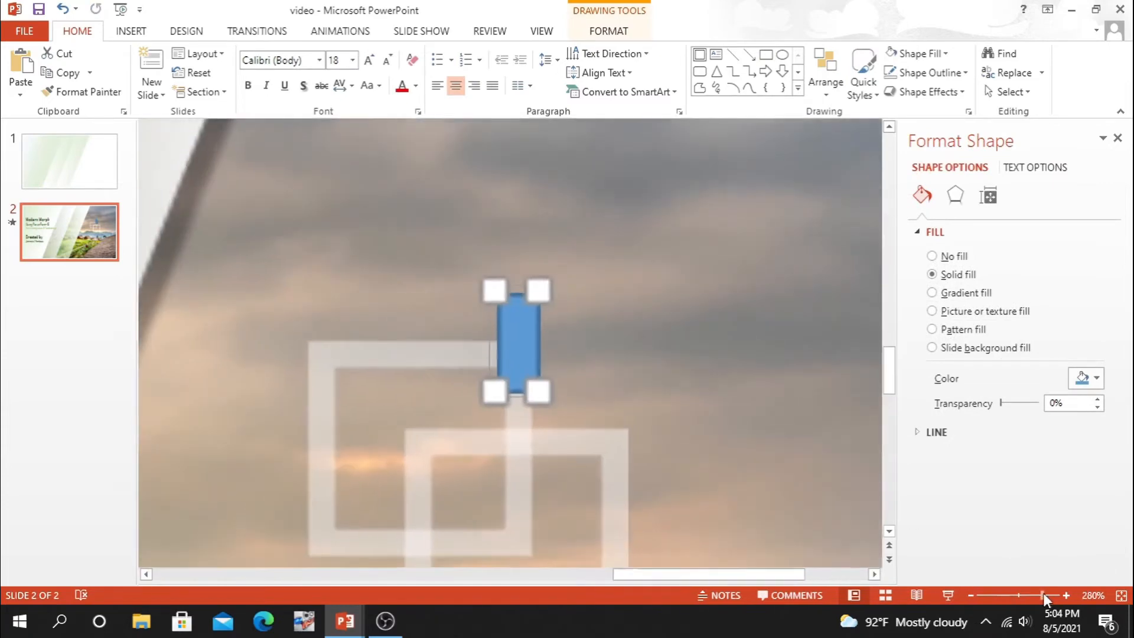
Build a translucent plus-shaped cross from two thin bars aligned to the square frame's corner edges.
left_click(497, 340)
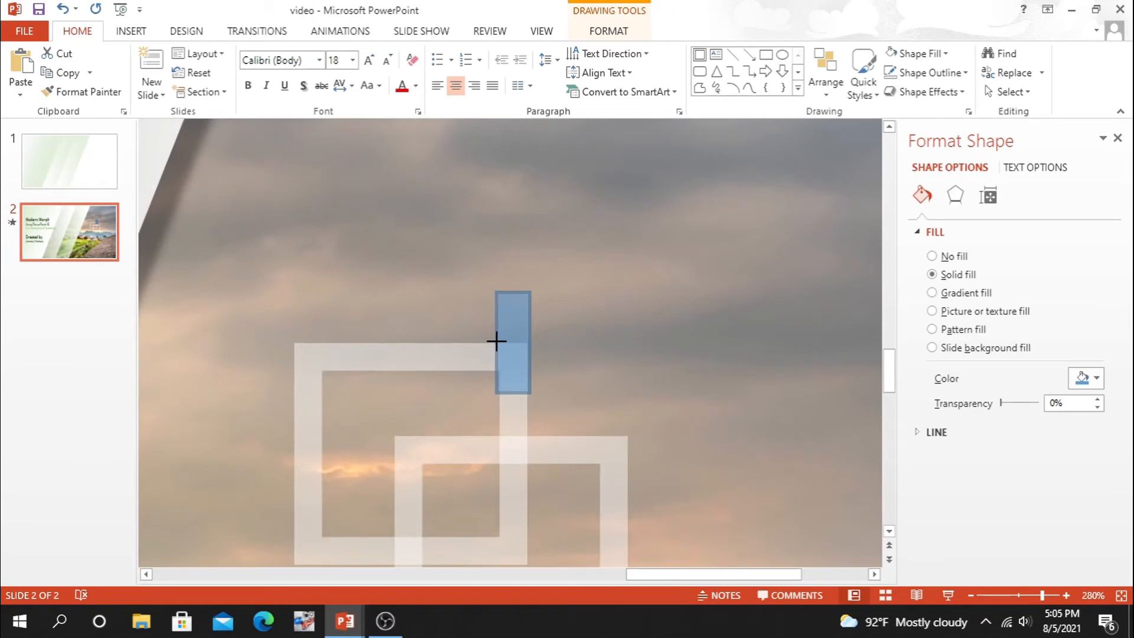
left_click(513, 341)
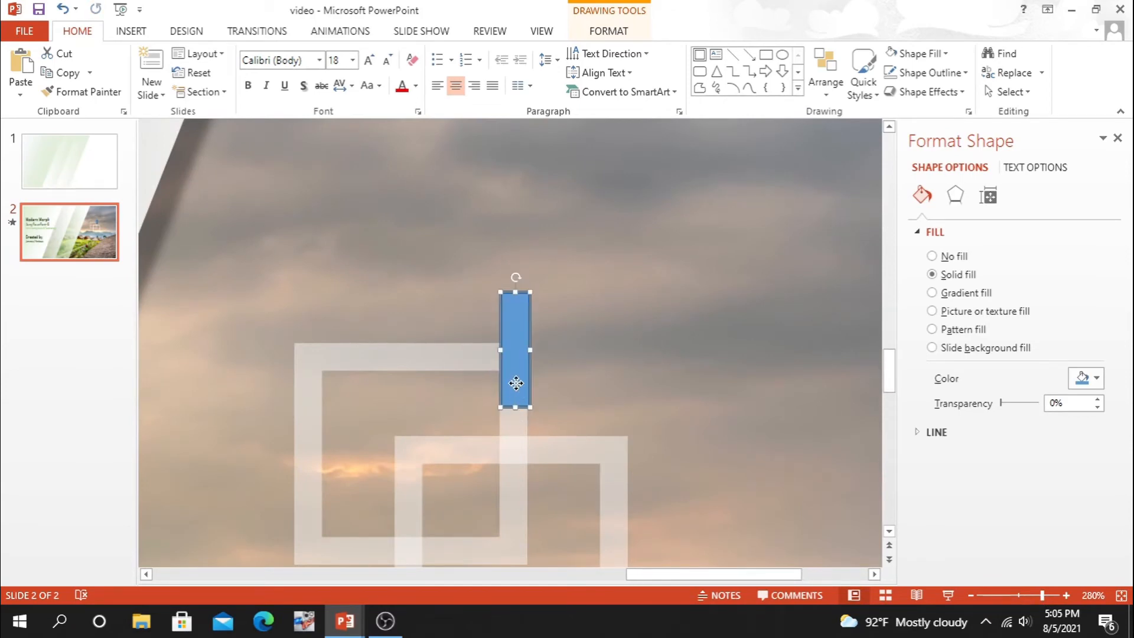
left_click_drag(516, 383, 514, 378)
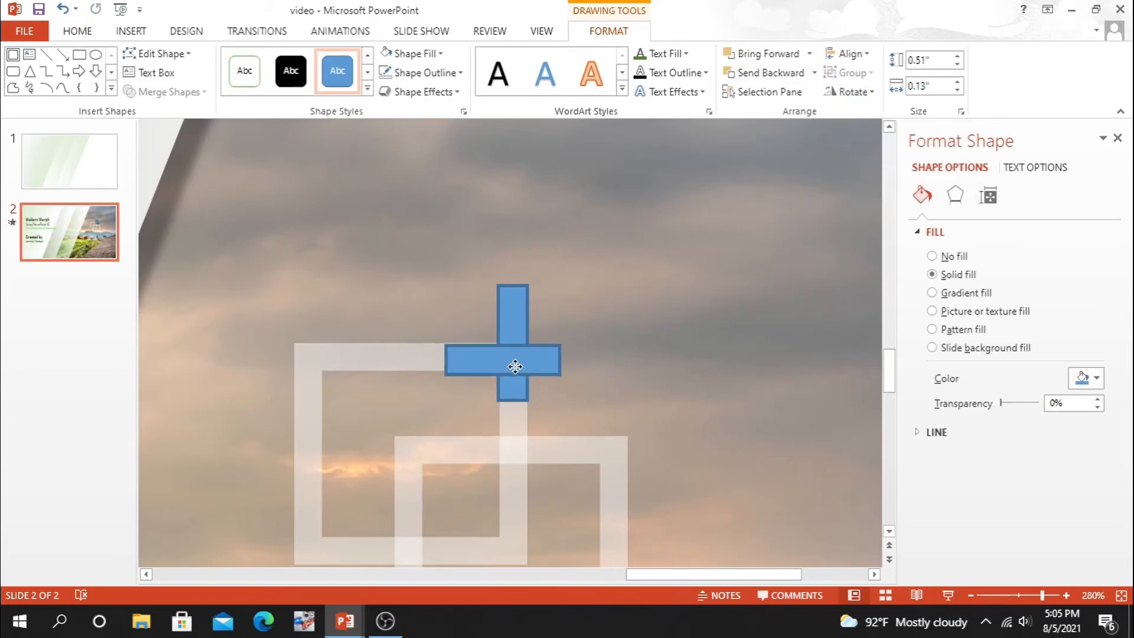
left_click_drag(516, 366, 523, 360)
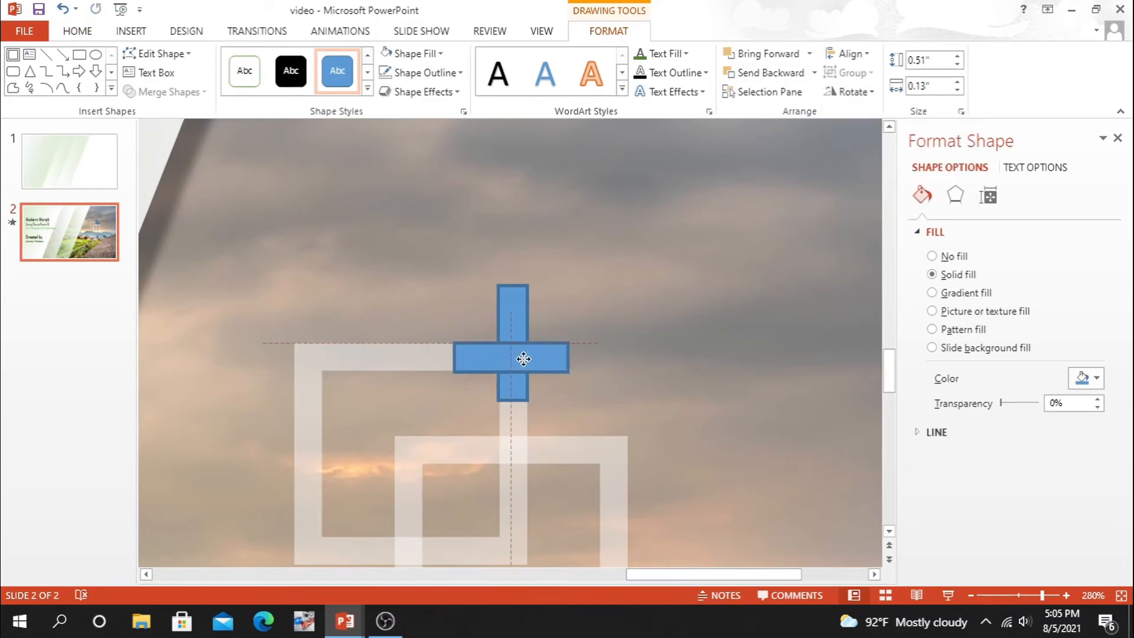
left_click(523, 360)
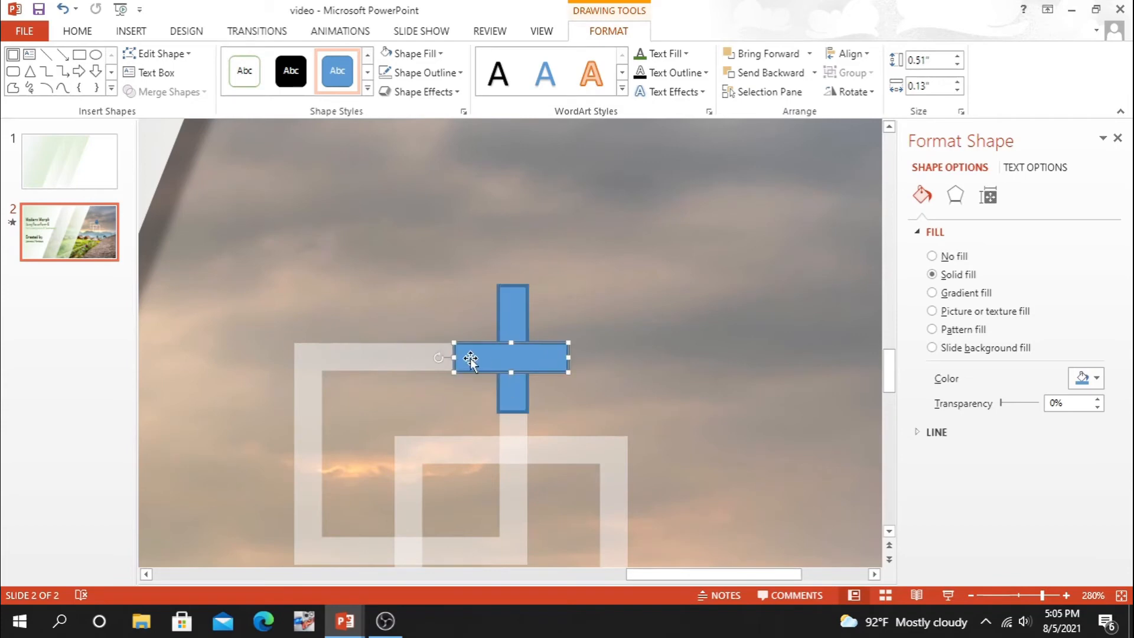
left_click_drag(469, 363, 476, 360)
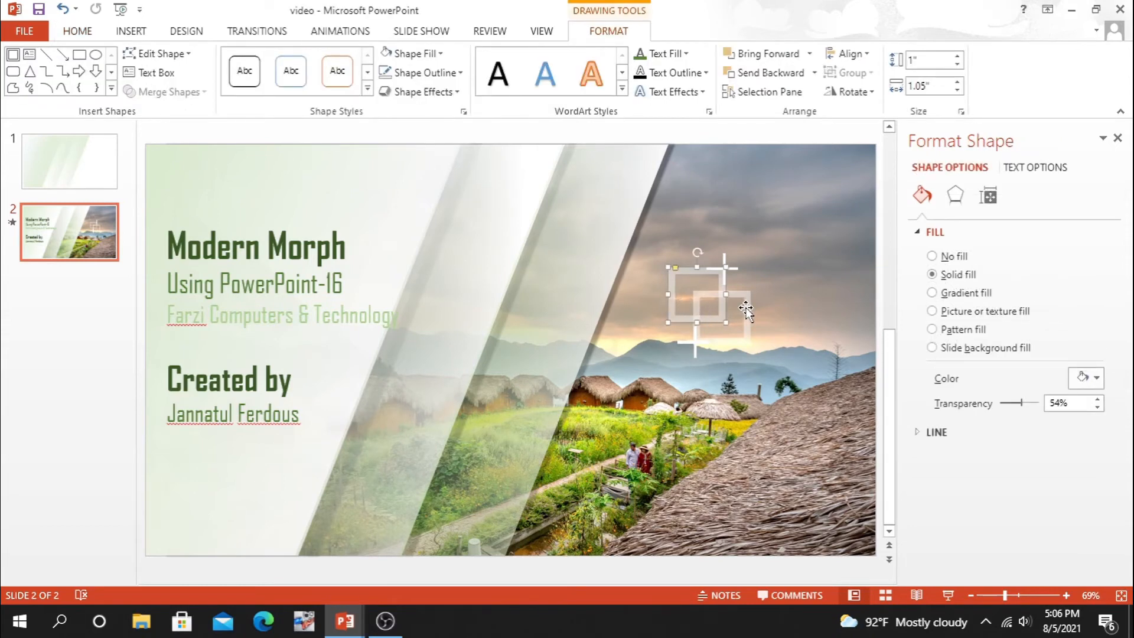
Give the square frames the Shape entrance animation.
left_click(340, 30)
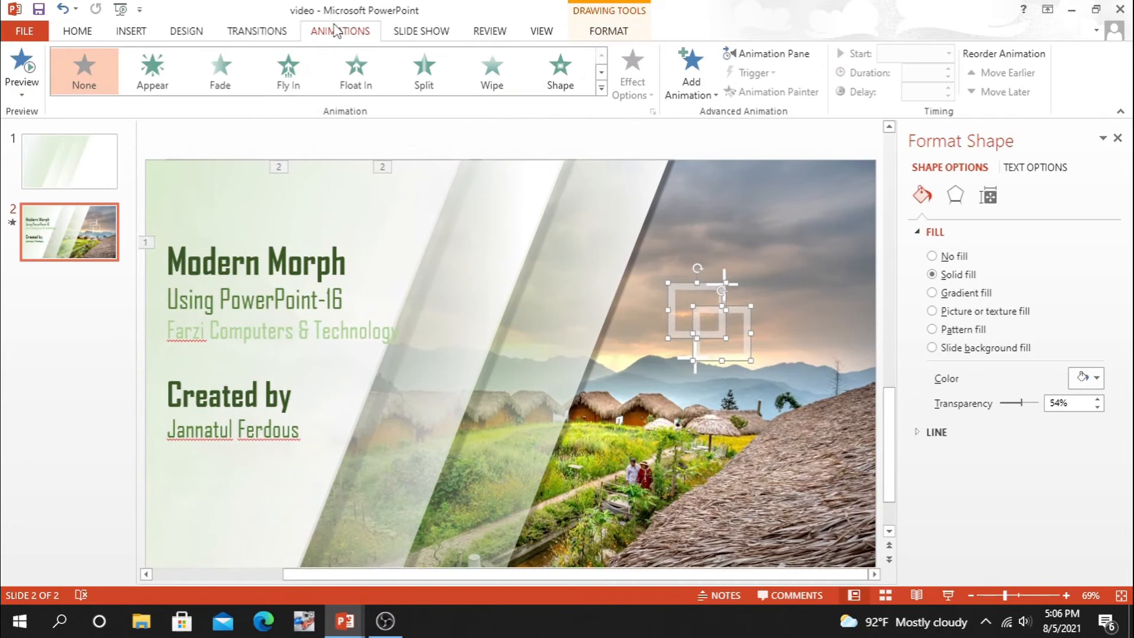
left_click(559, 70)
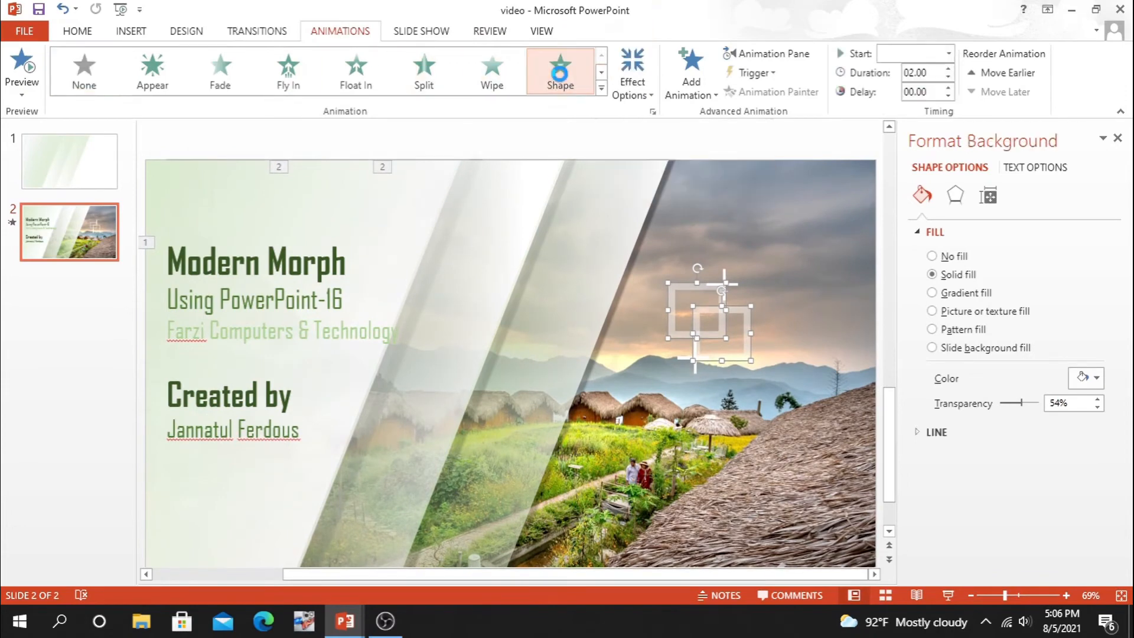
left_click(631, 72)
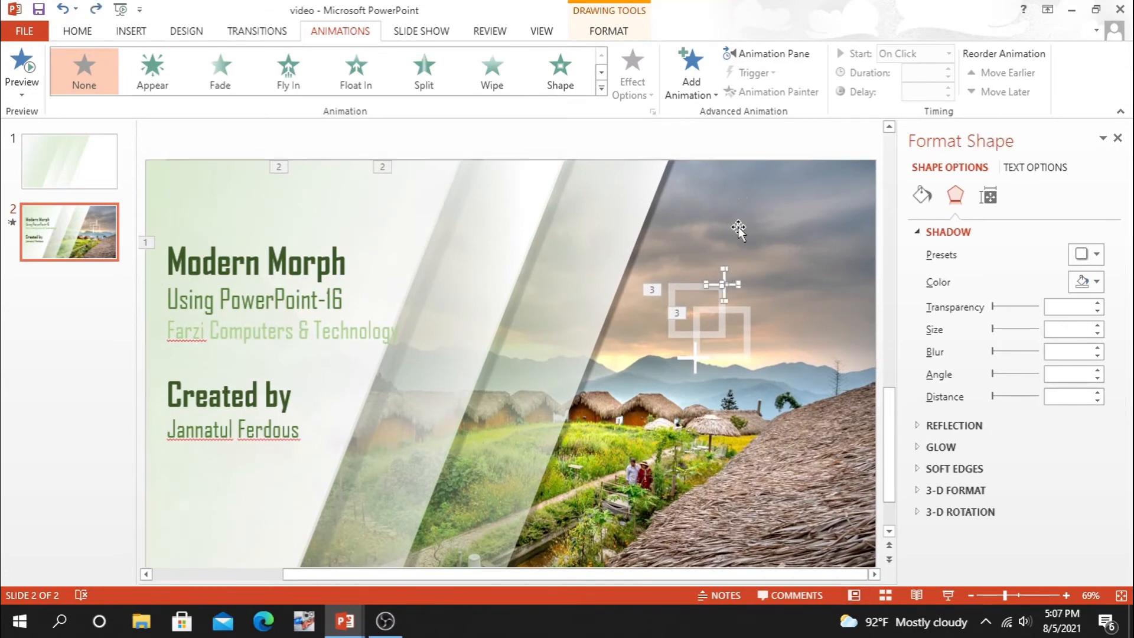
Give the cross-line marks the Fly In entrance animation.
left_click(288, 71)
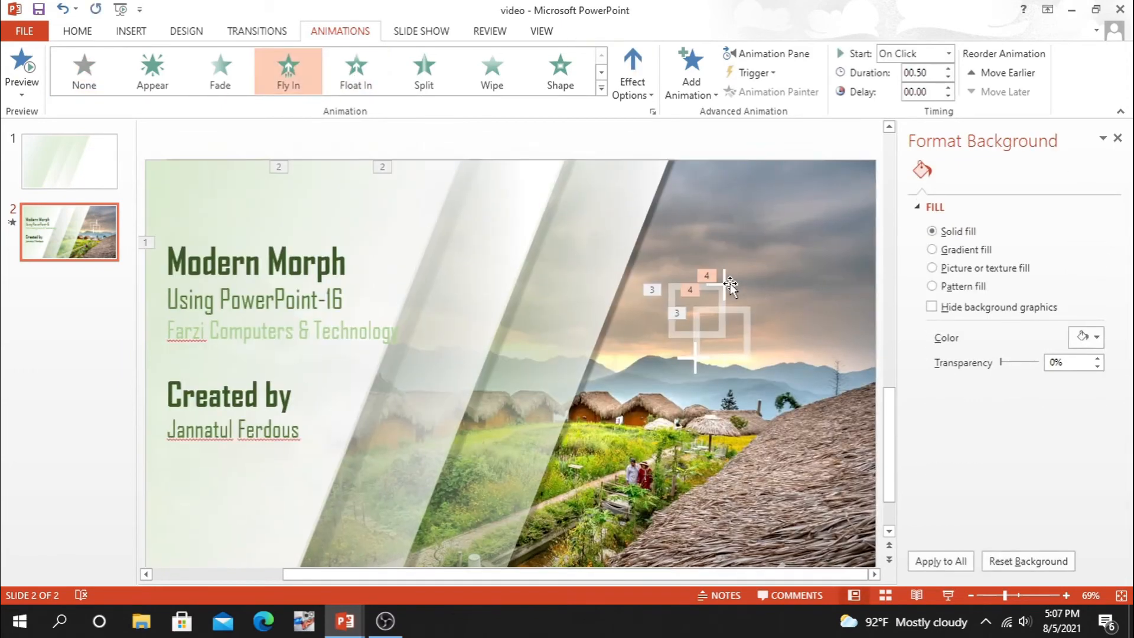
left_click(631, 71)
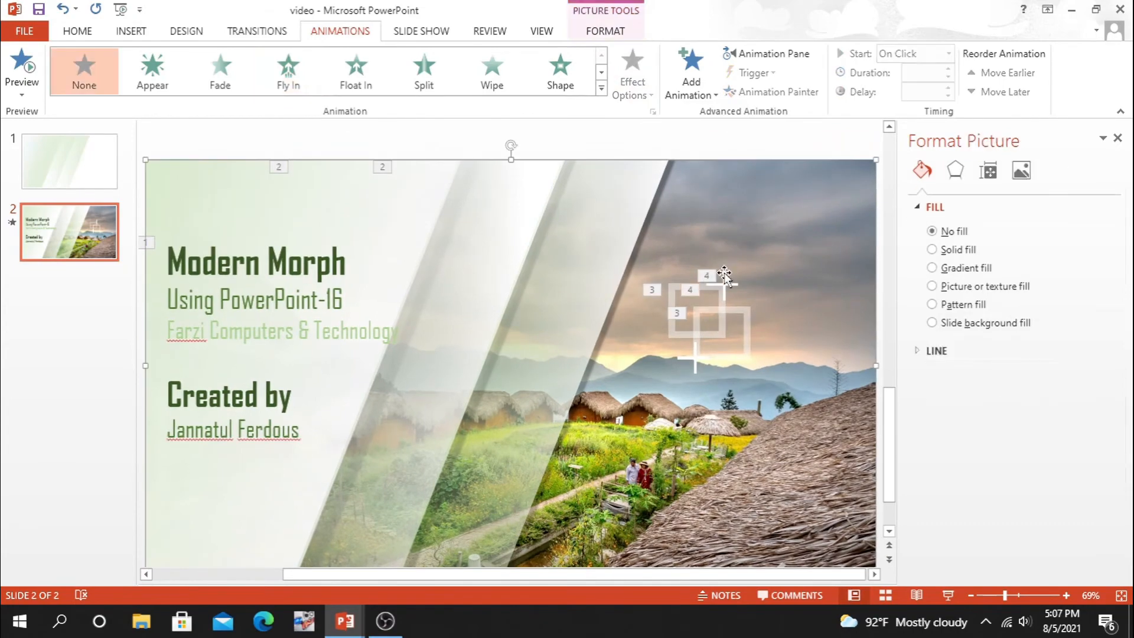
left_click(630, 72)
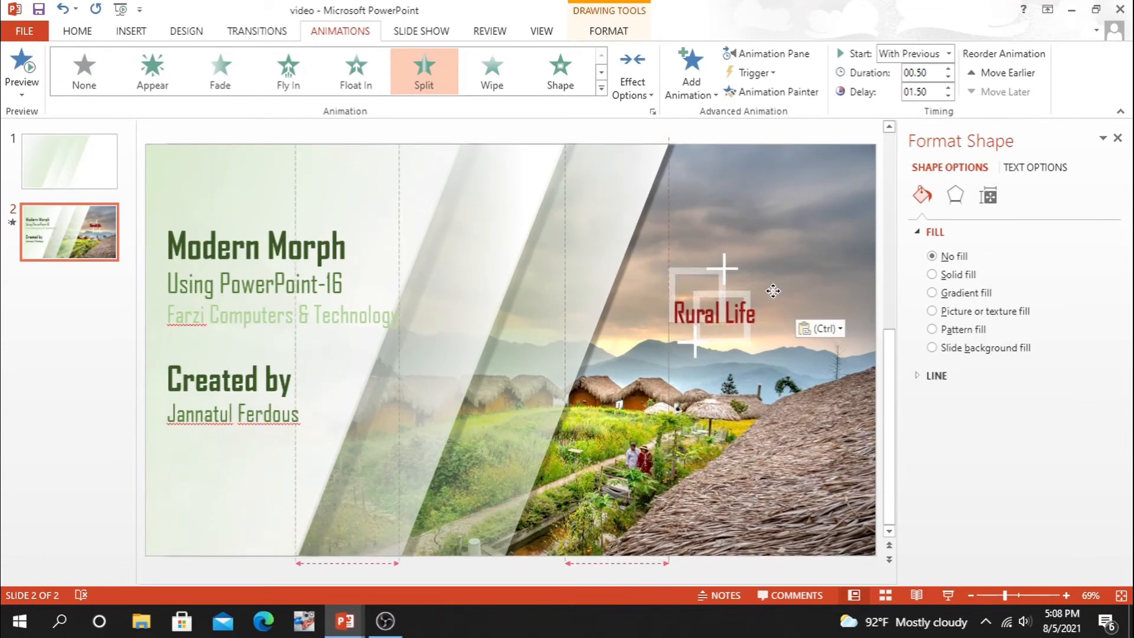
Position the 'Rural Life' caption beneath the square frames and show the Animation Pane.
left_click_drag(713, 312, 753, 361)
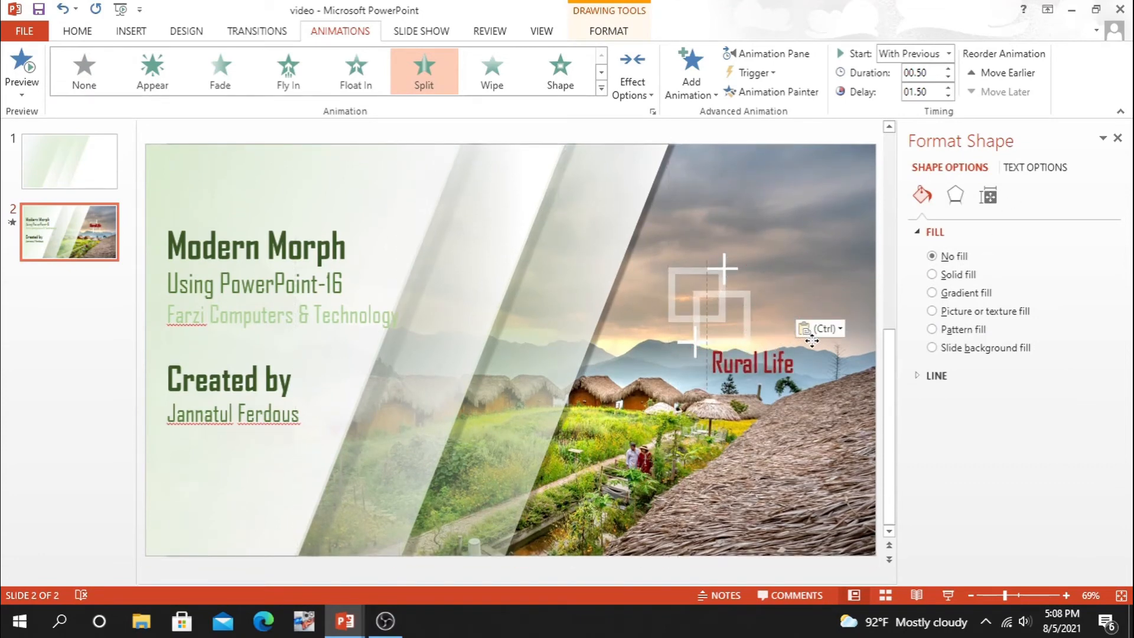
left_click_drag(753, 363, 712, 284)
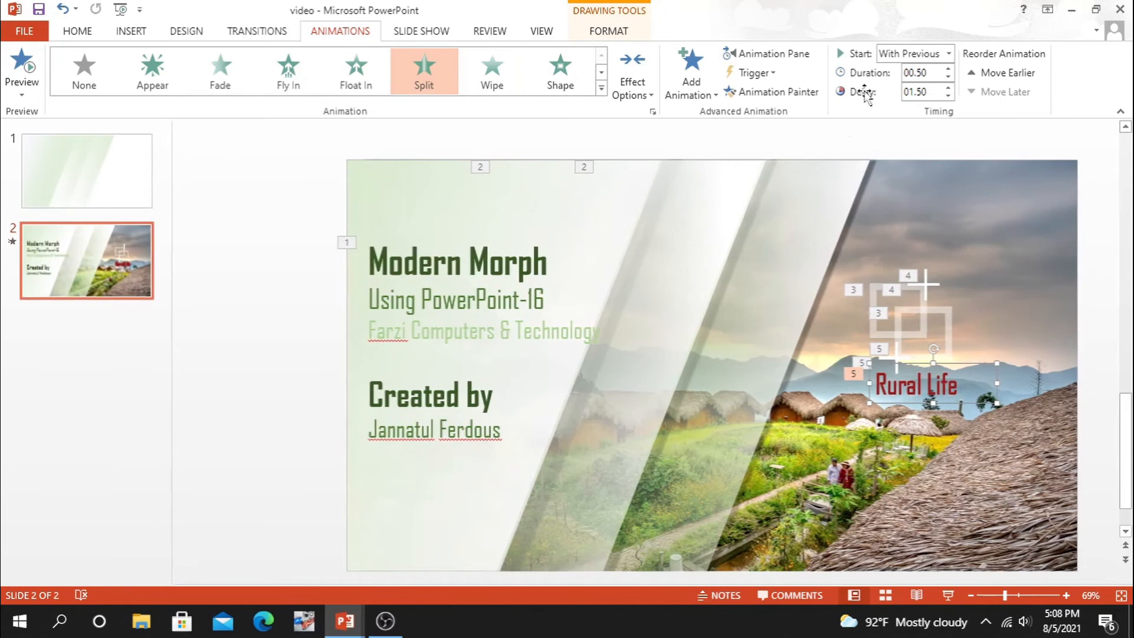
left_click(768, 54)
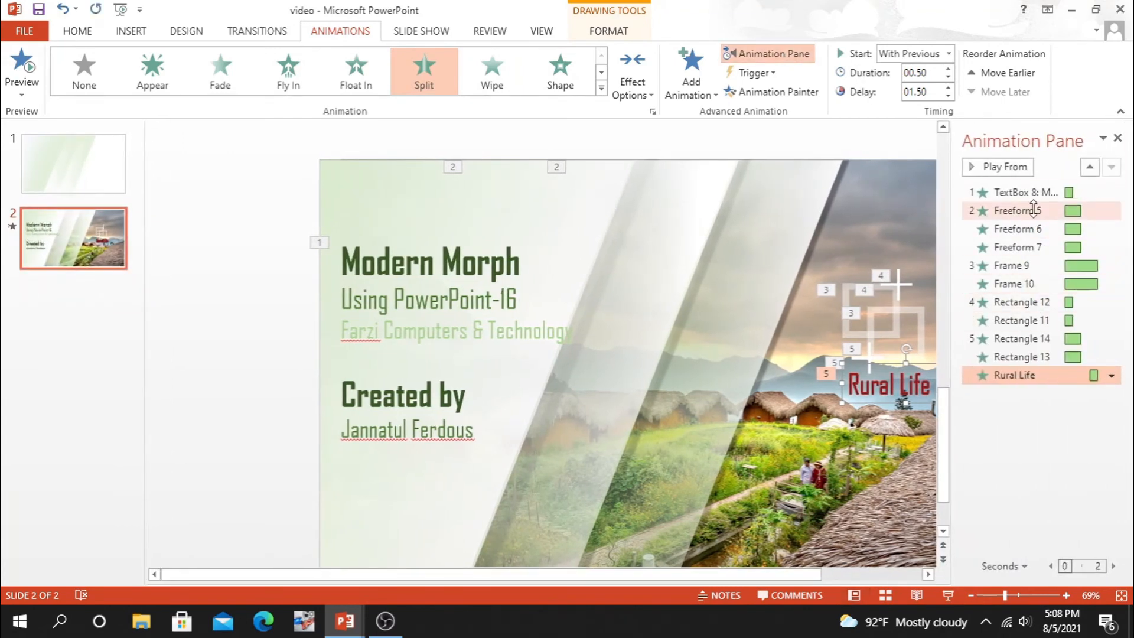
Set all selected slide animations to Start With Previous.
left_click(1112, 211)
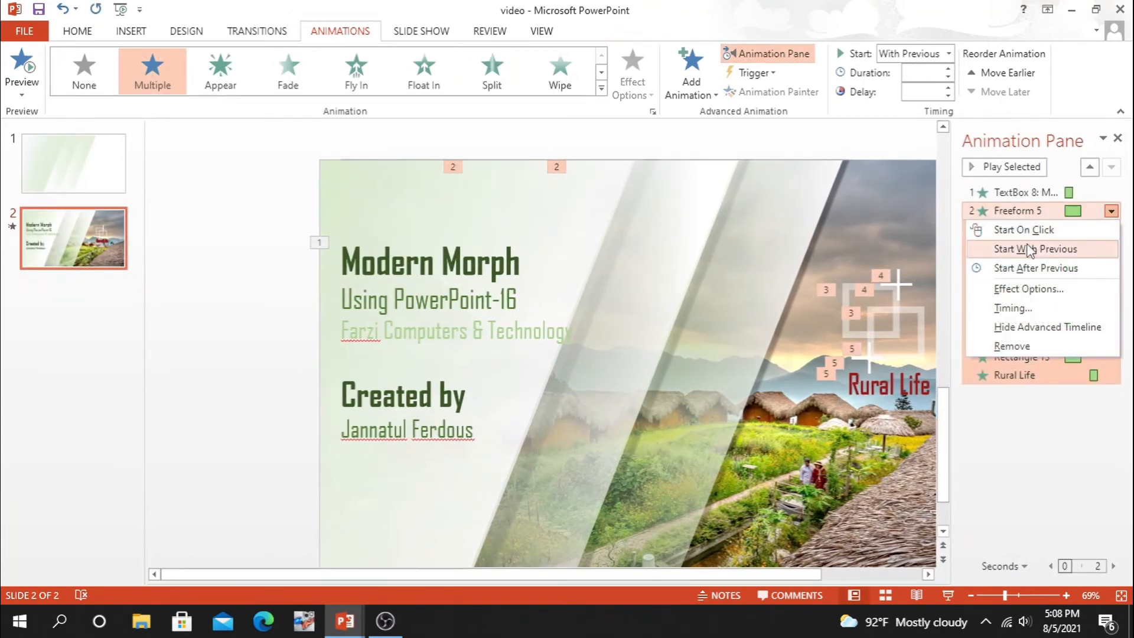
left_click(1037, 249)
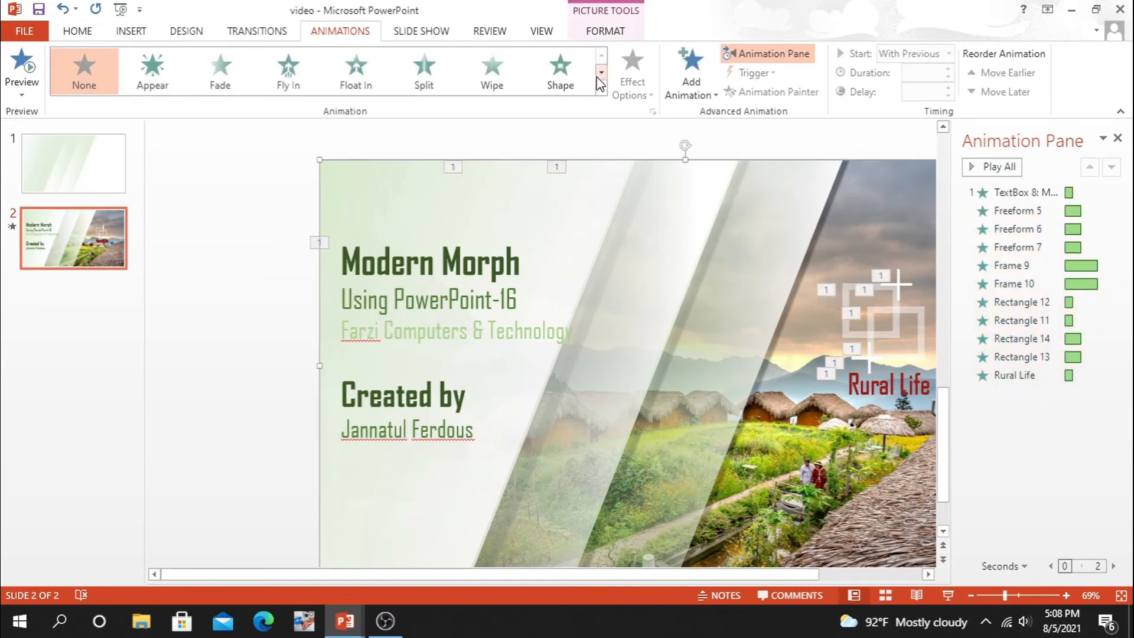
Give the background photo a Grow/Shrink emphasis starting With Previous.
left_click(601, 74)
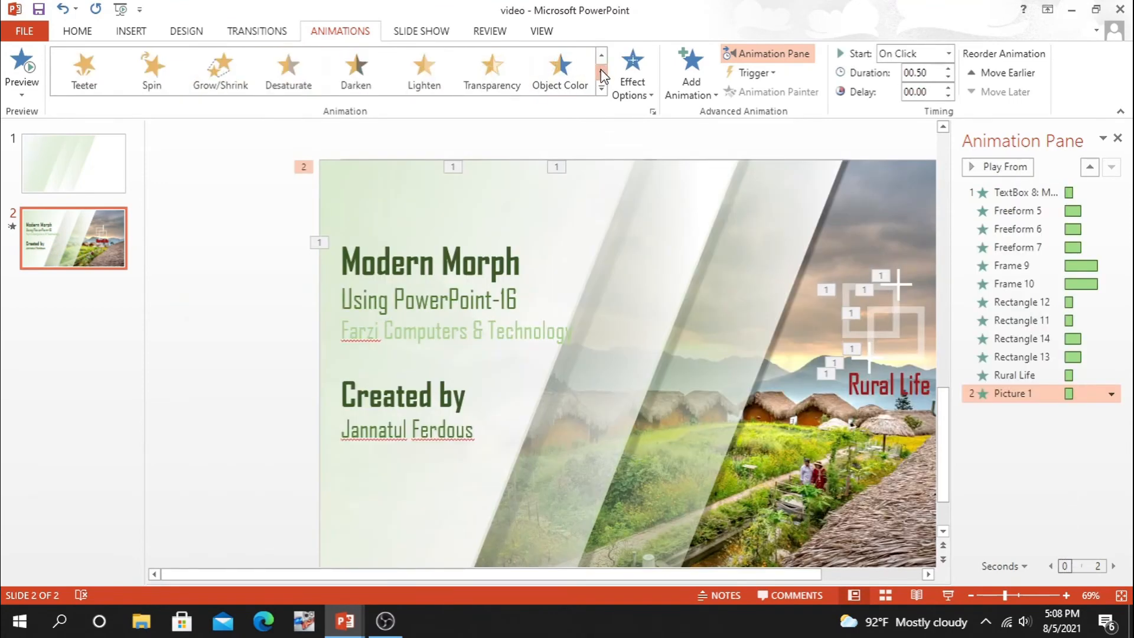
left_click(602, 56)
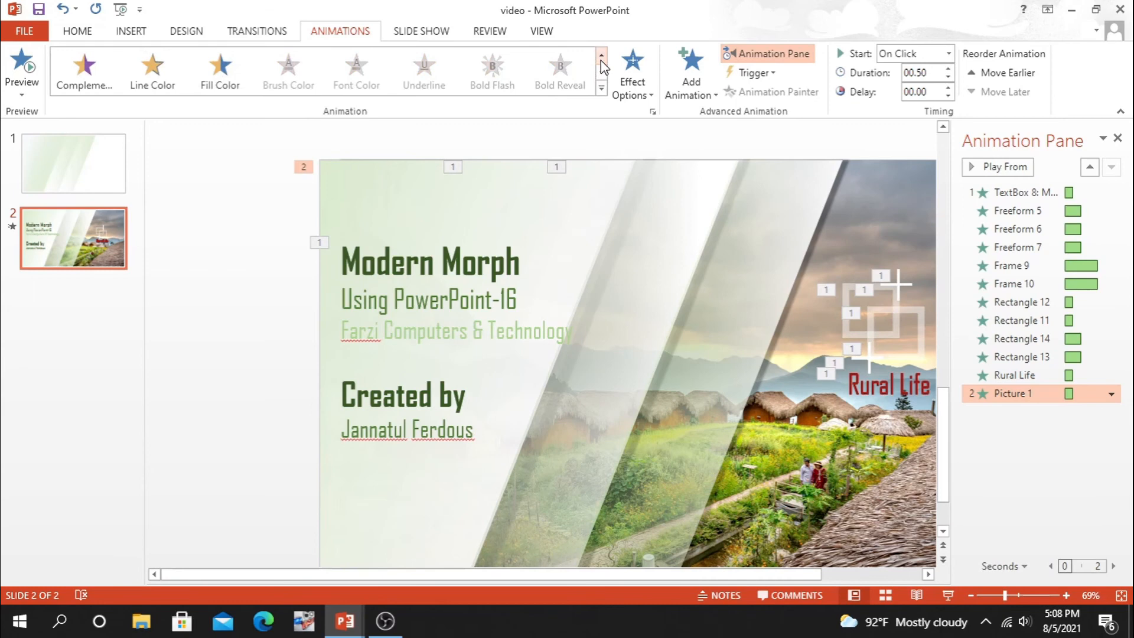
left_click(601, 54)
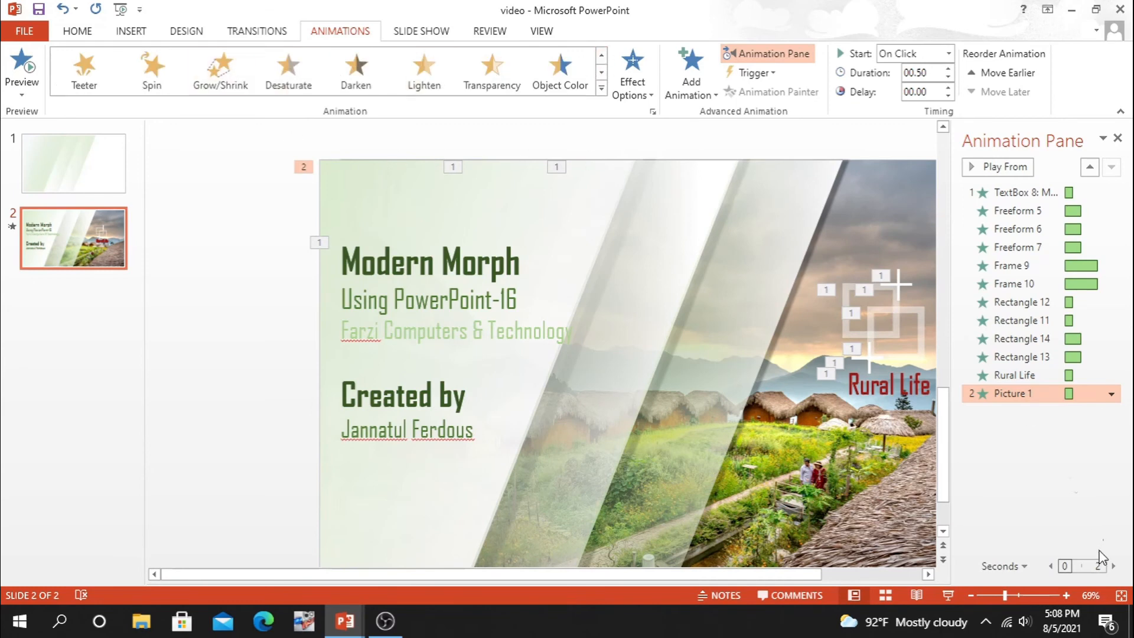
left_click(1111, 394)
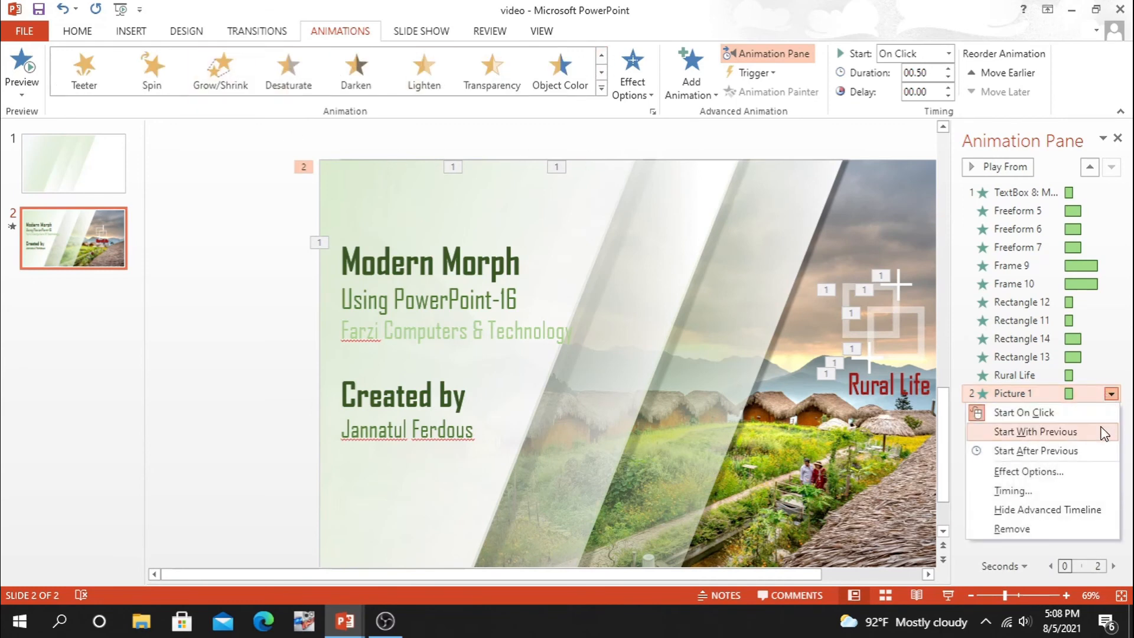
left_click(1034, 431)
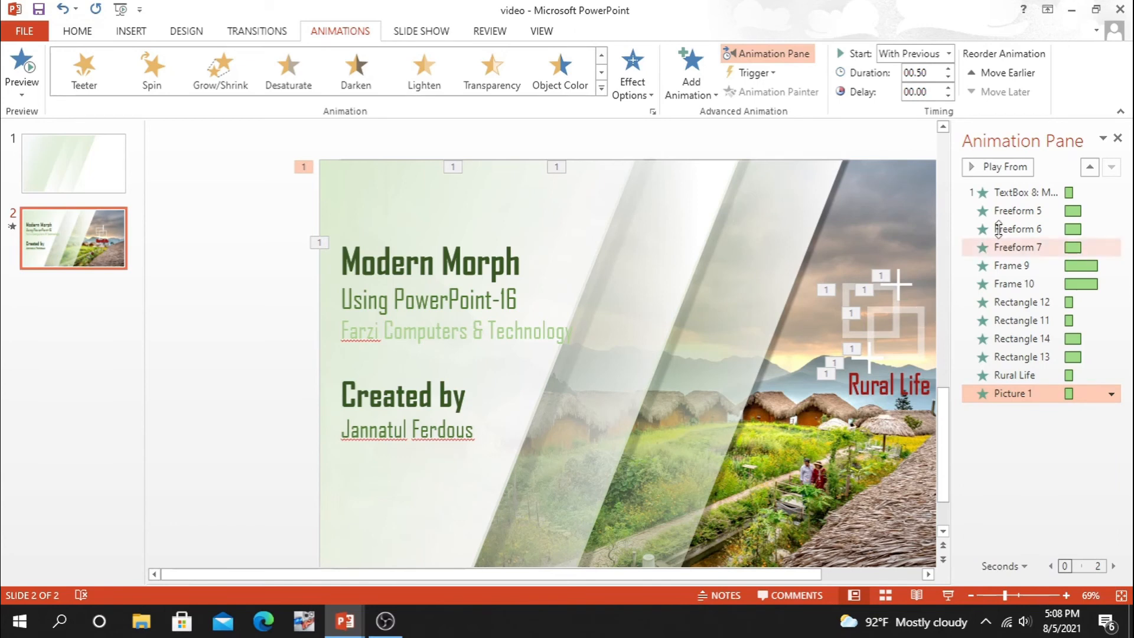
Preview the photo's Grow/Shrink effect and reopen its animation options.
left_click(767, 53)
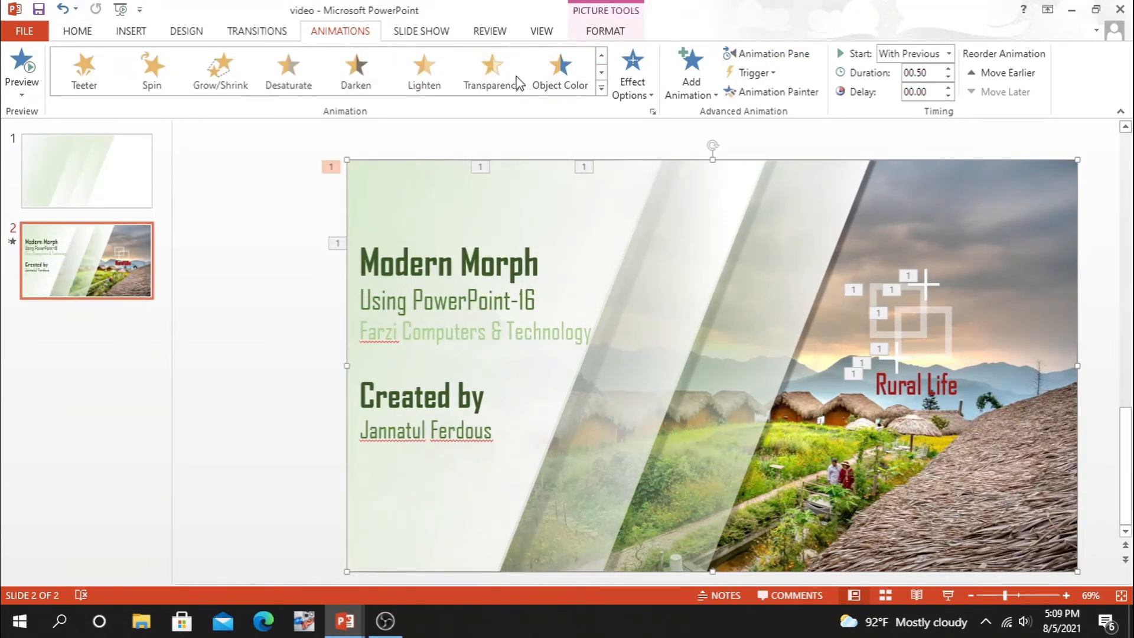
left_click(220, 70)
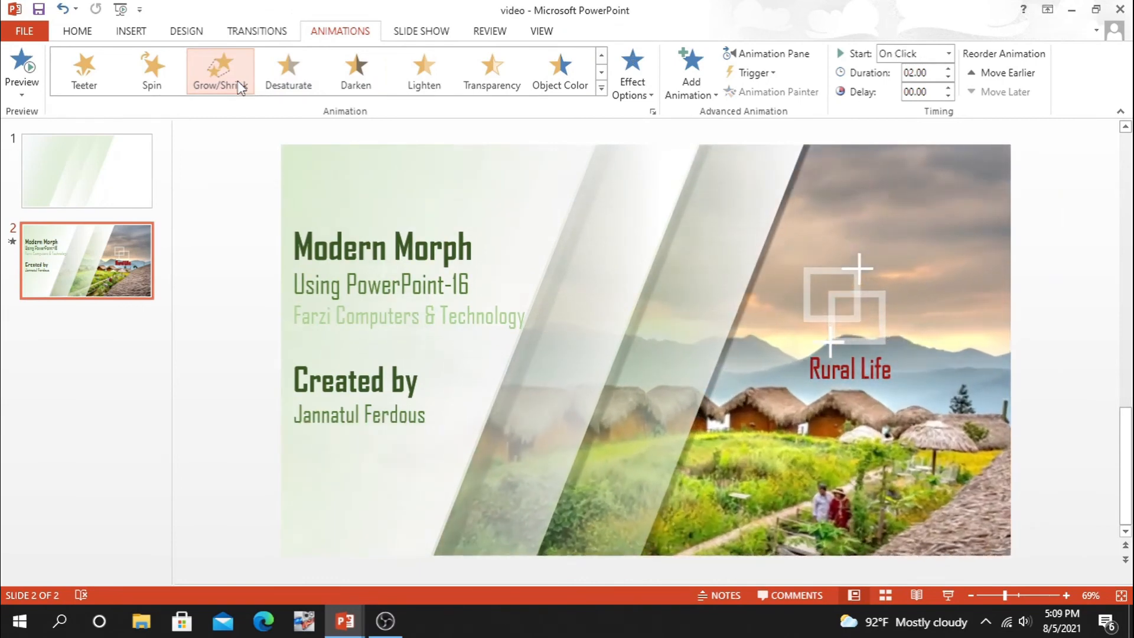
left_click(767, 53)
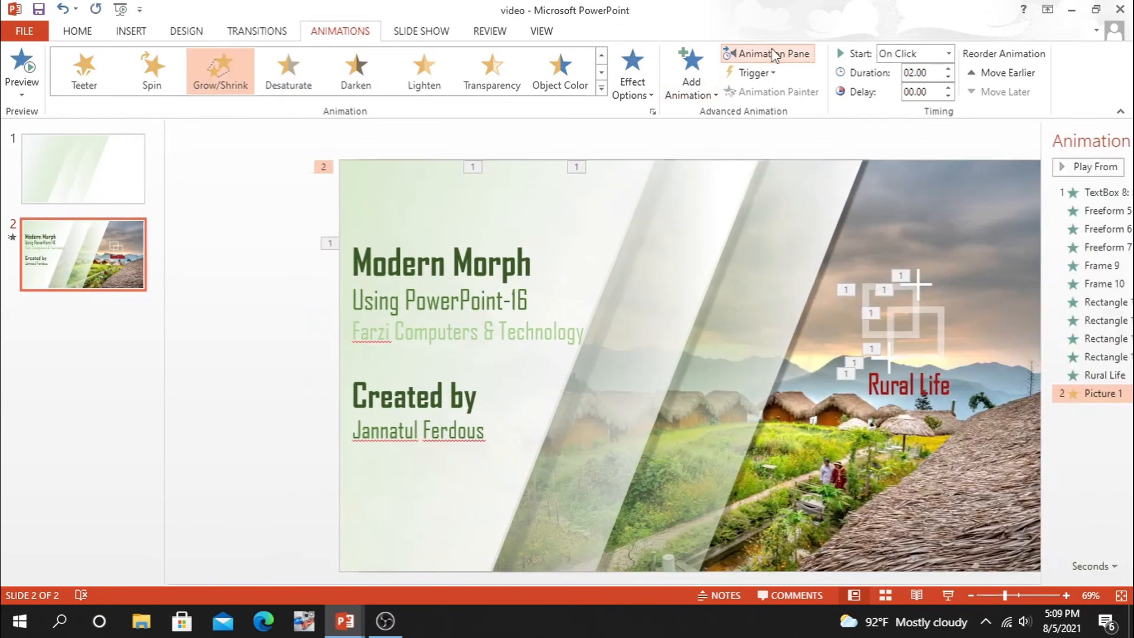
left_click(766, 53)
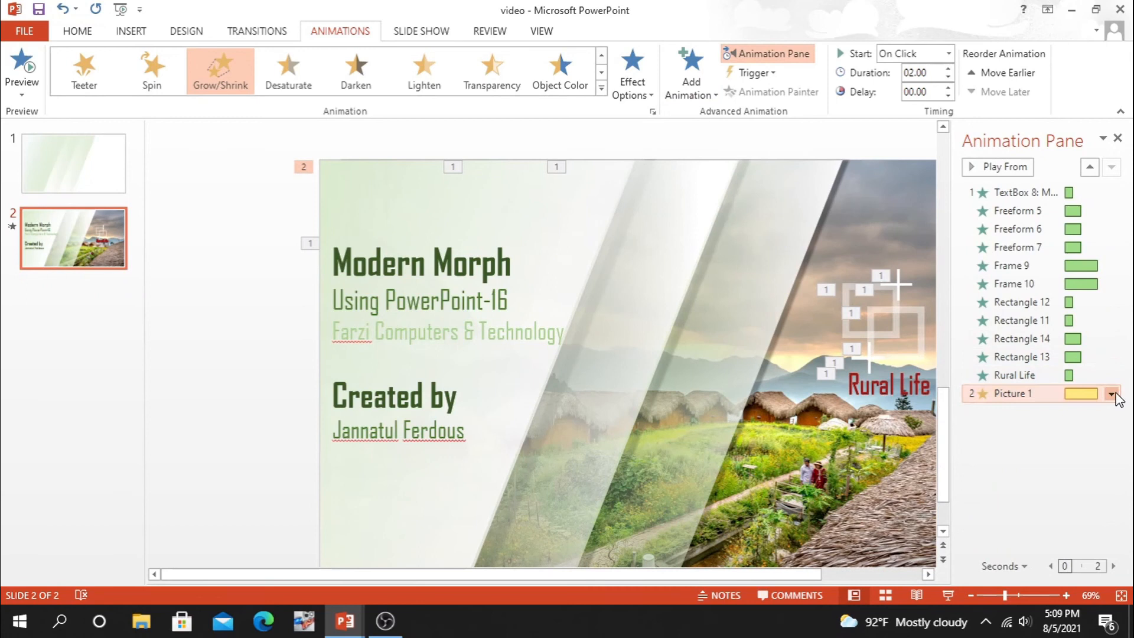